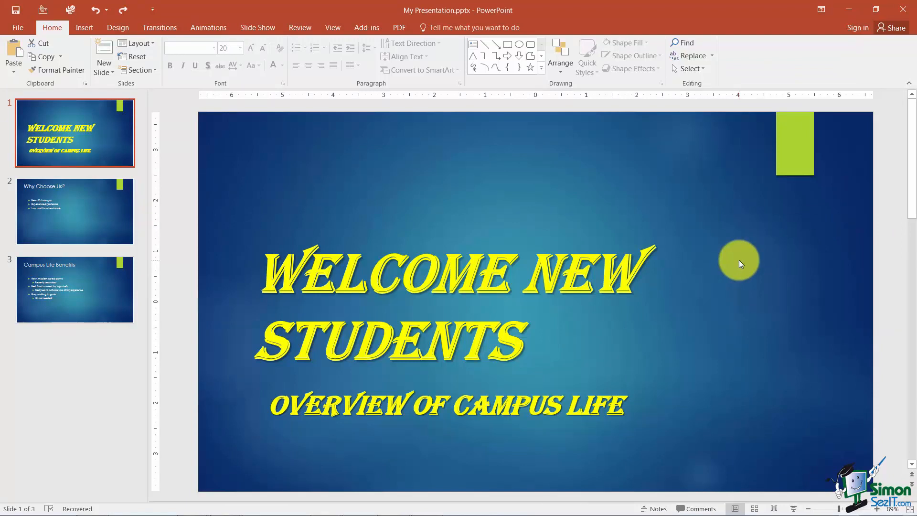
pyautogui.moveTo(739, 282)
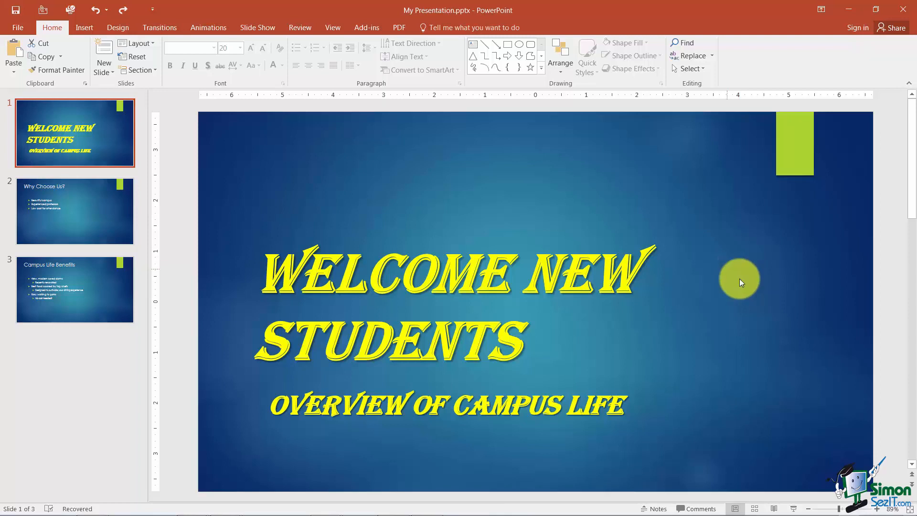
pyautogui.moveTo(459, 178)
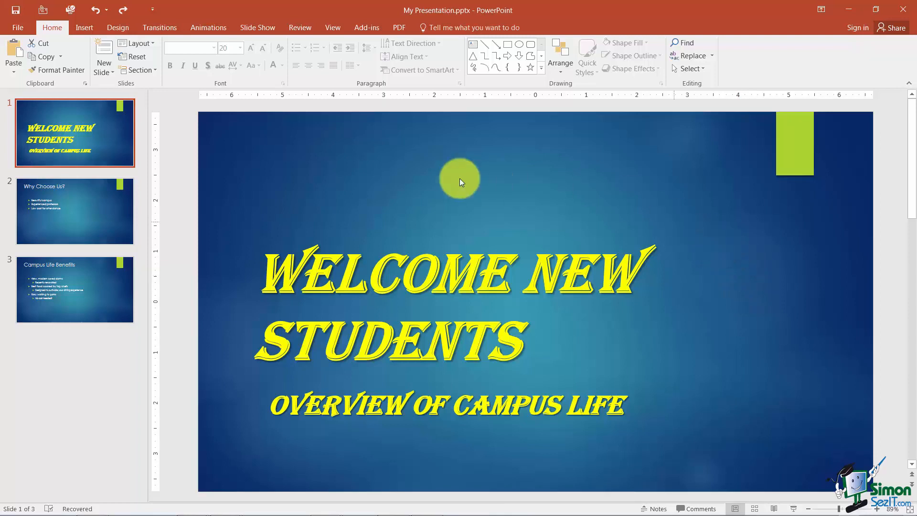
# Review the 'Why Choose Us?' slide, then land on 'Campus Life Benefits'.
pyautogui.click(75, 210)
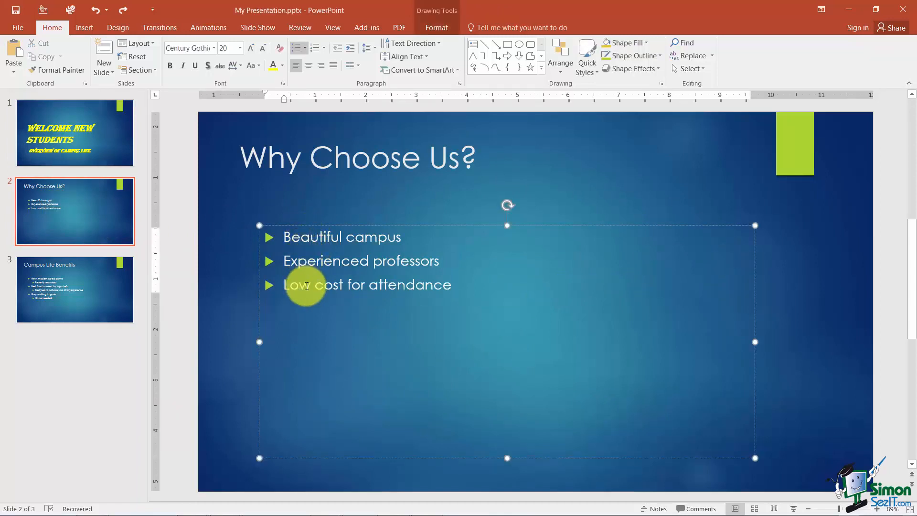
pyautogui.moveTo(90, 298)
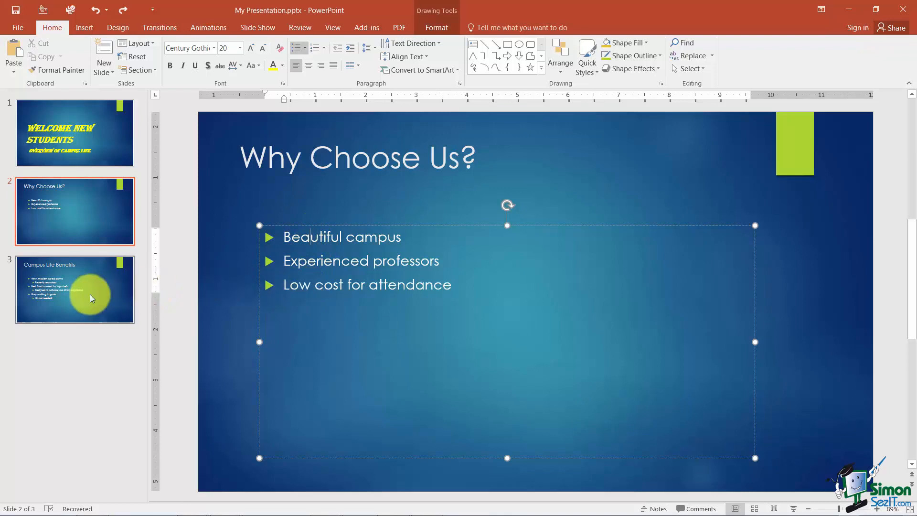
pyautogui.click(75, 289)
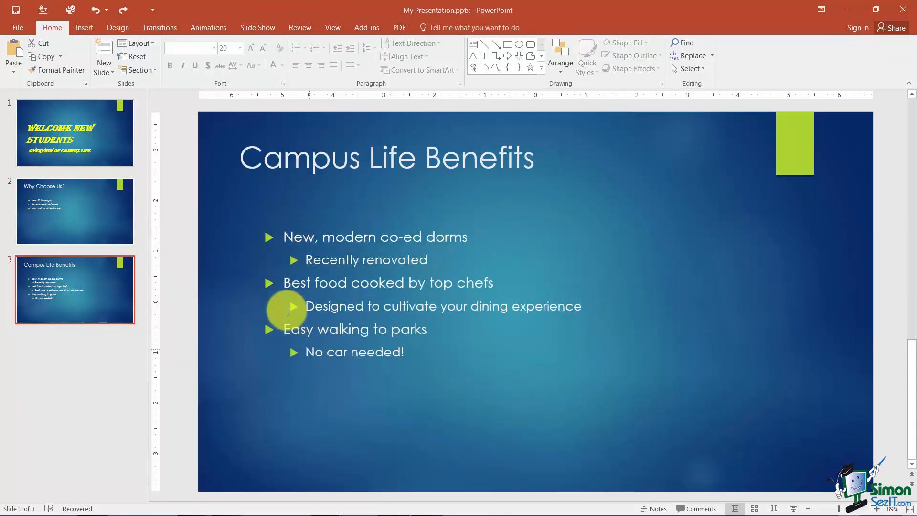
# Return to 'Why Choose Us?', try a demoted empty line, and leave the three bullets unchanged.
pyautogui.click(75, 211)
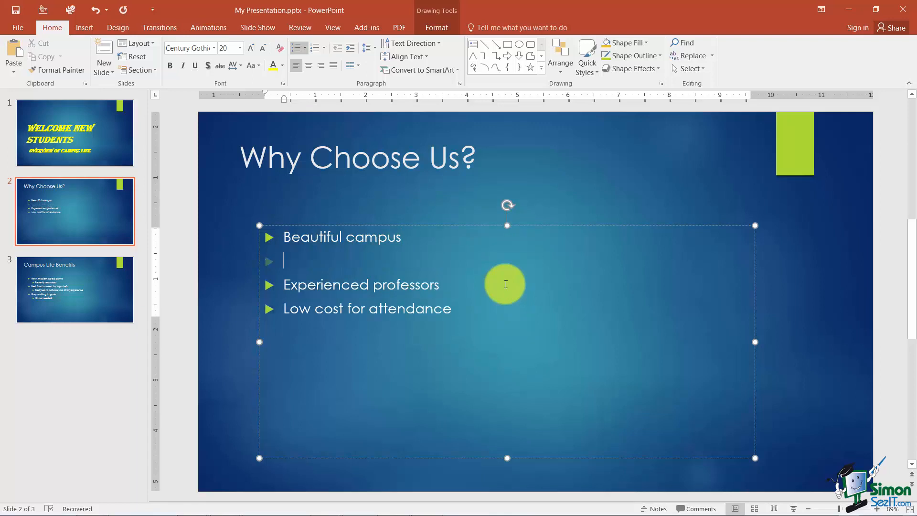
pyautogui.click(223, 48)
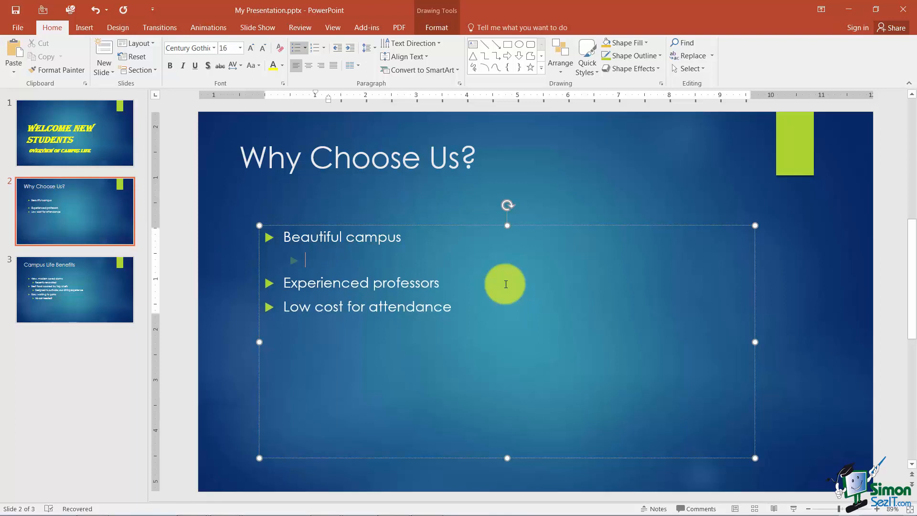
pyautogui.press('Tab')
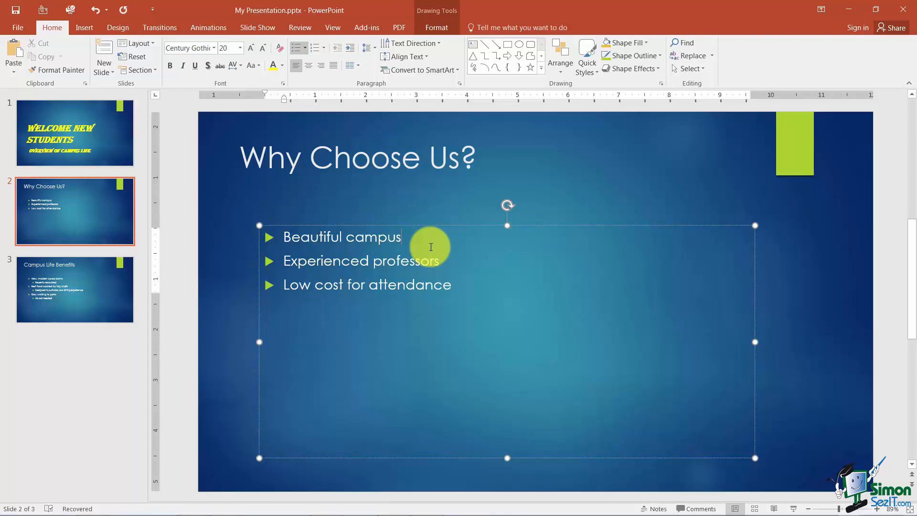
pyautogui.moveTo(446, 230)
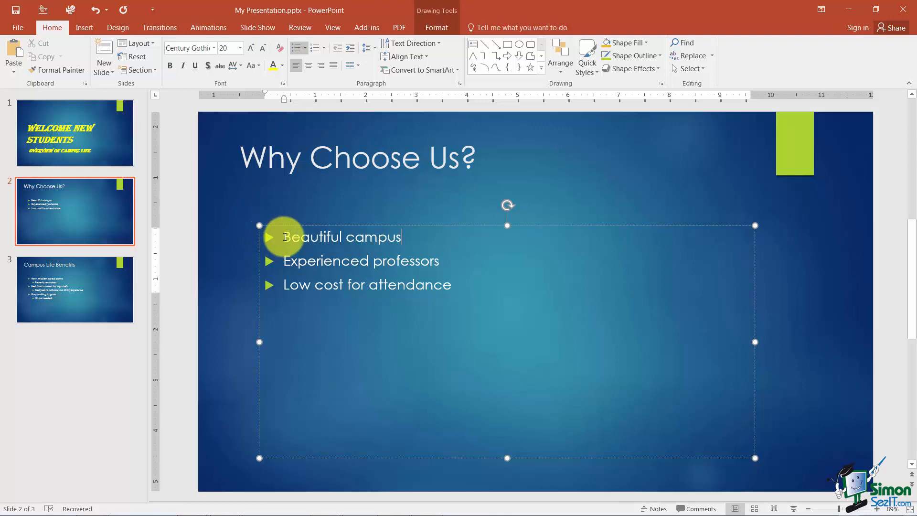
pyautogui.moveTo(270, 237)
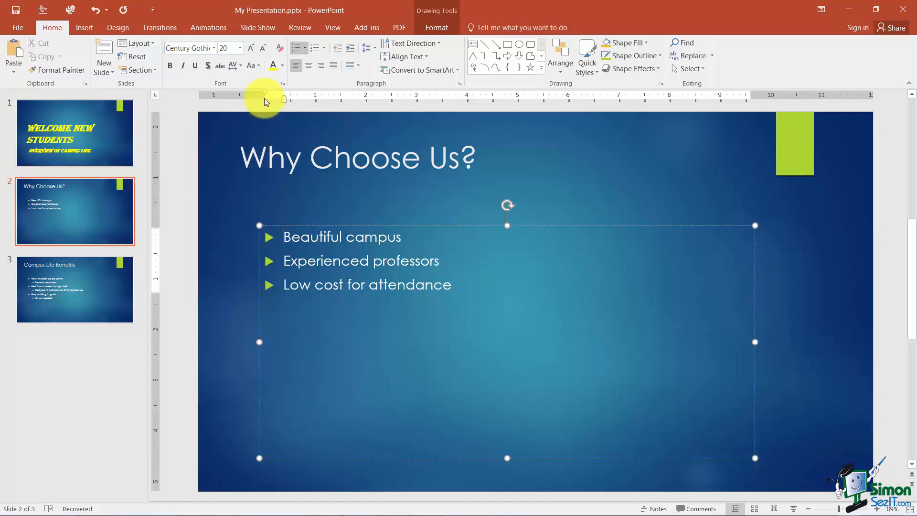
pyautogui.moveTo(271, 113)
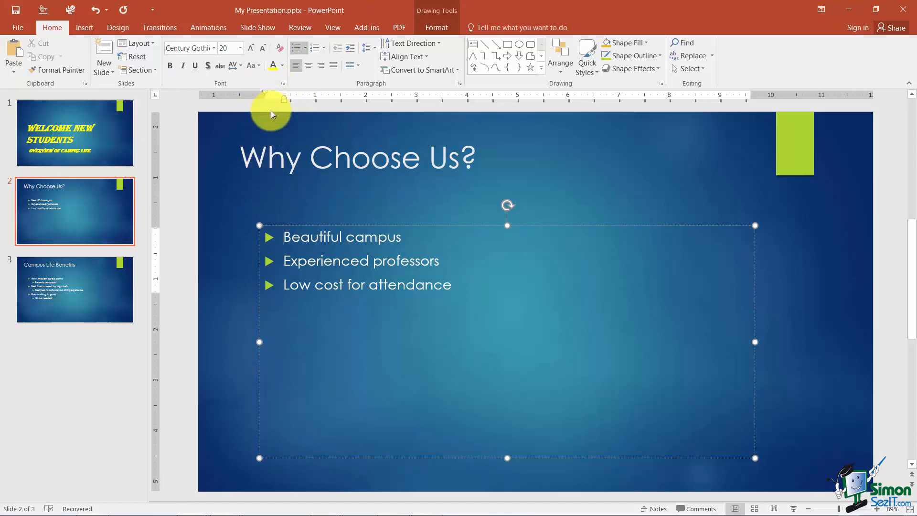
pyautogui.moveTo(280, 111)
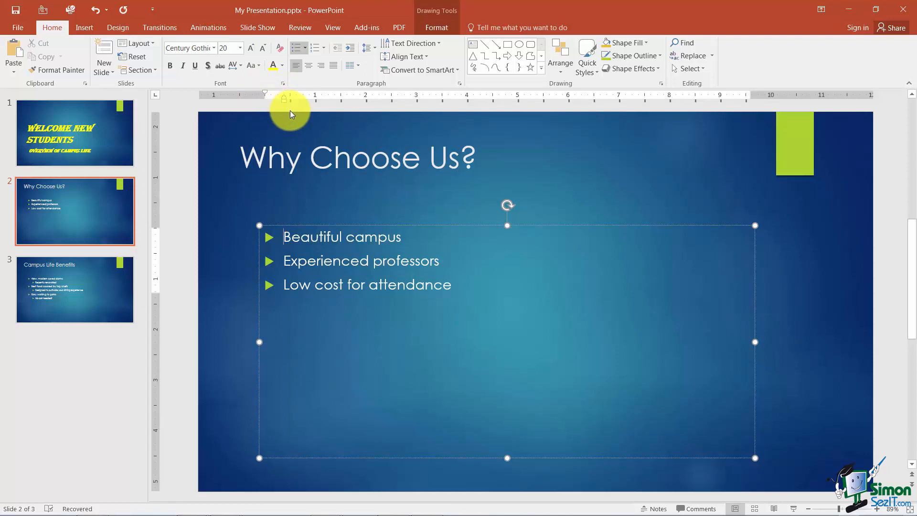
pyautogui.moveTo(264, 96)
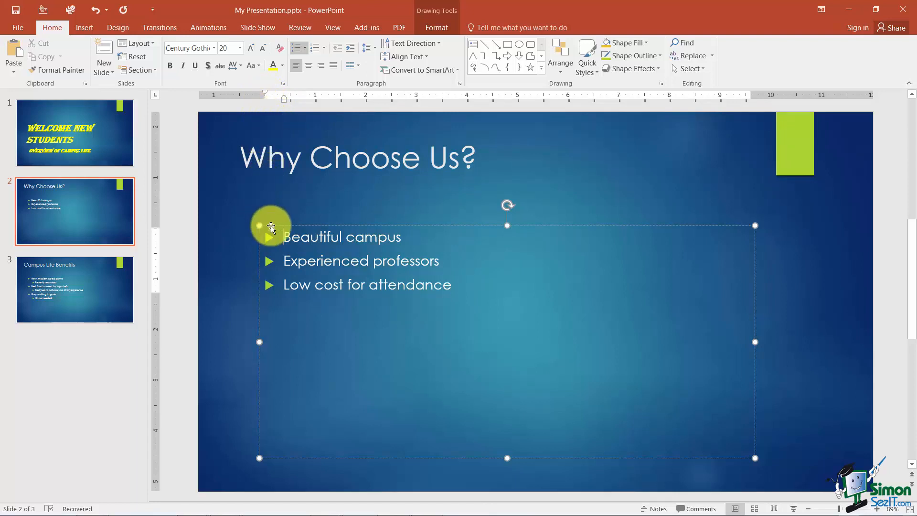
pyautogui.moveTo(286, 97)
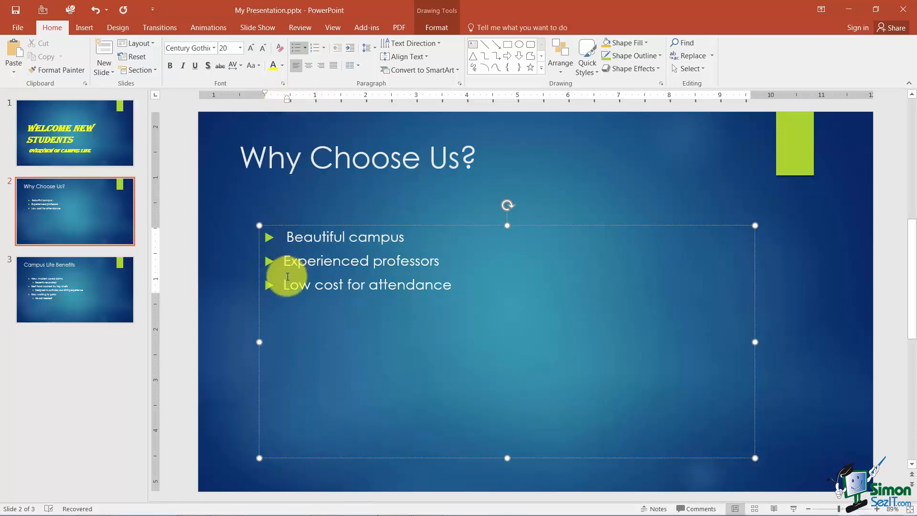
pyautogui.moveTo(287, 96)
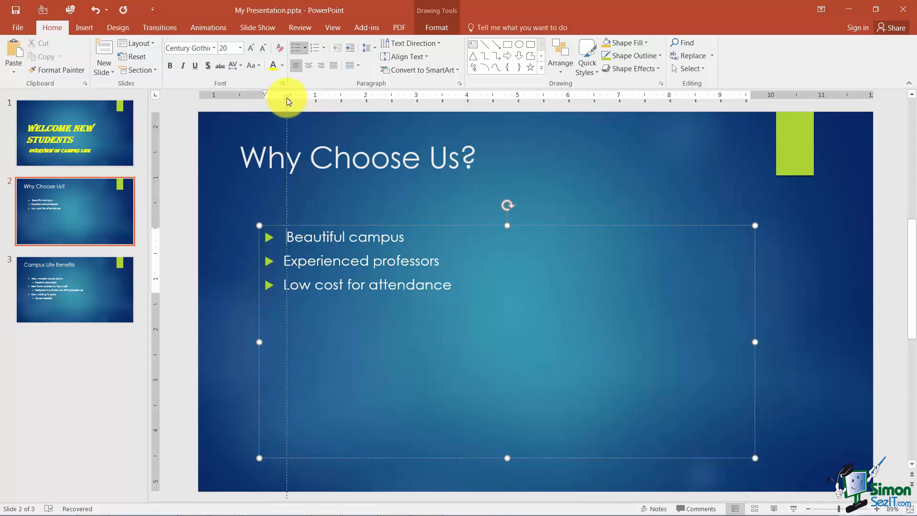
pyautogui.moveTo(265, 243)
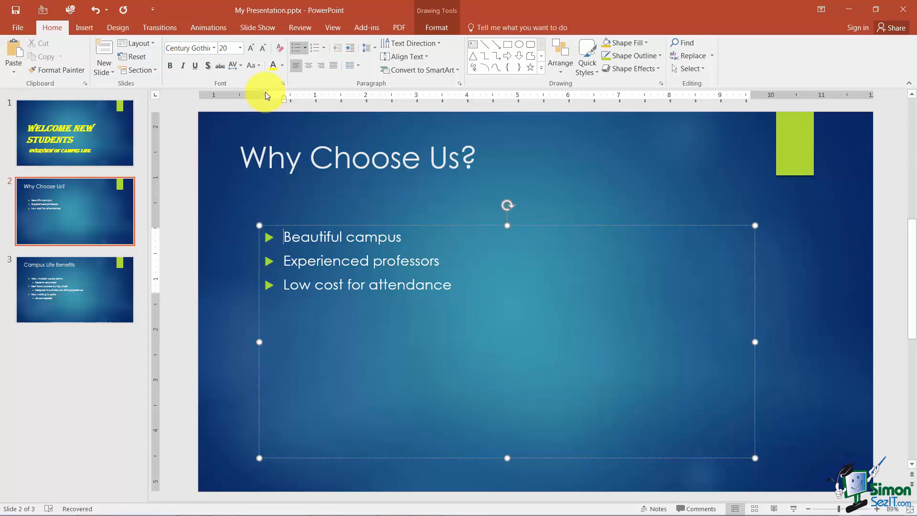
pyautogui.moveTo(269, 95)
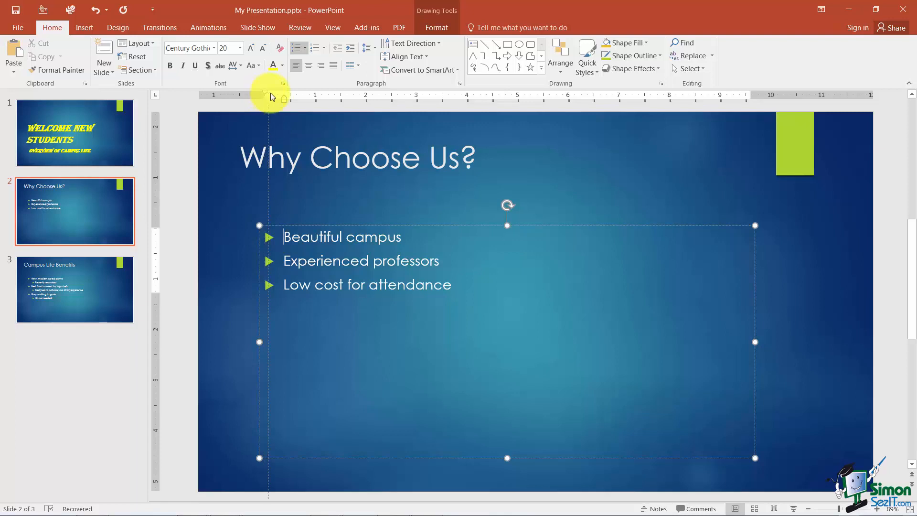
pyautogui.moveTo(275, 240)
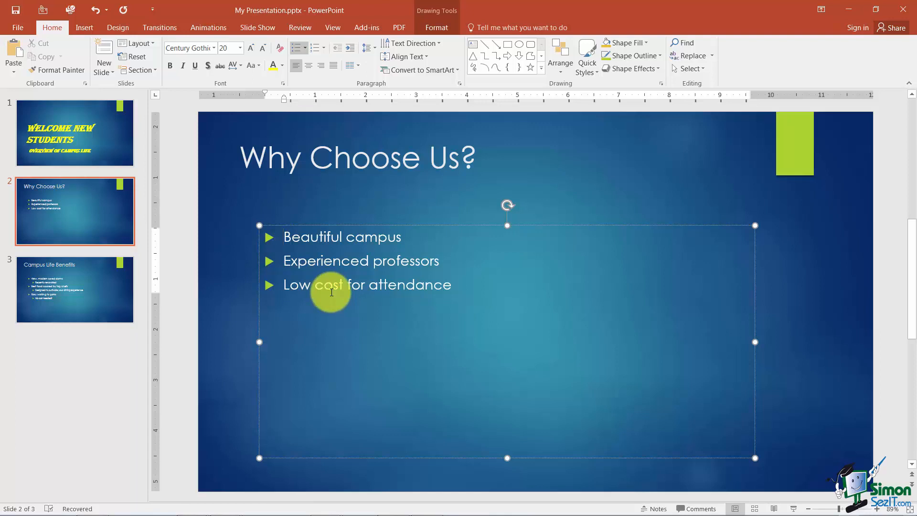
pyautogui.moveTo(342, 237)
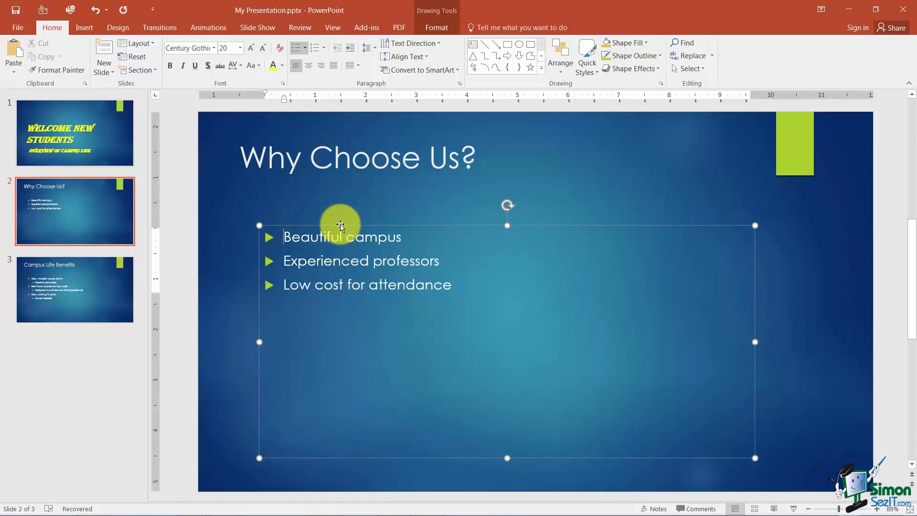
pyautogui.moveTo(311, 128)
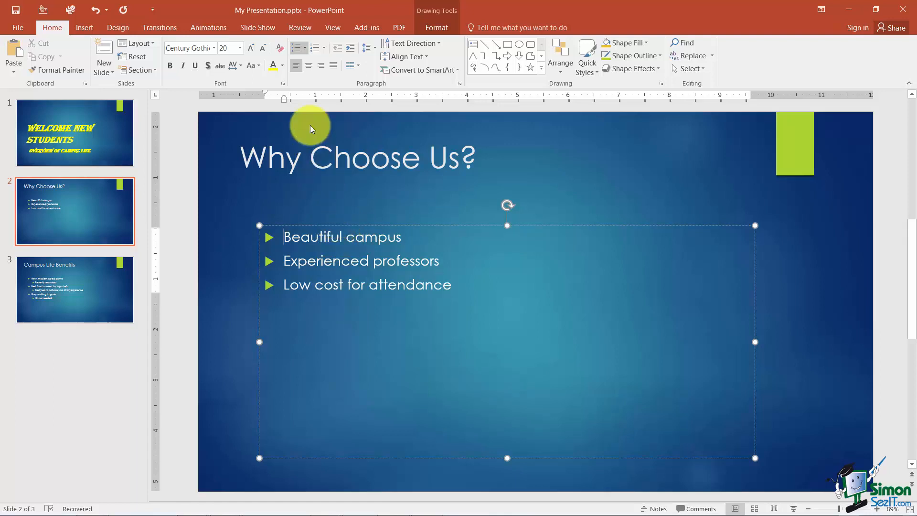
# Show the bullet style gallery for the 'Why Choose Us?' list.
pyautogui.click(298, 47)
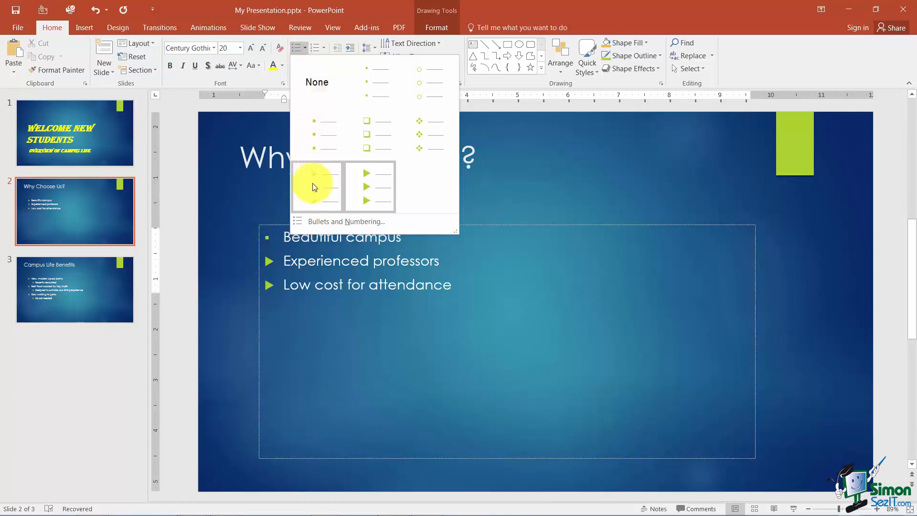
pyautogui.moveTo(369, 187)
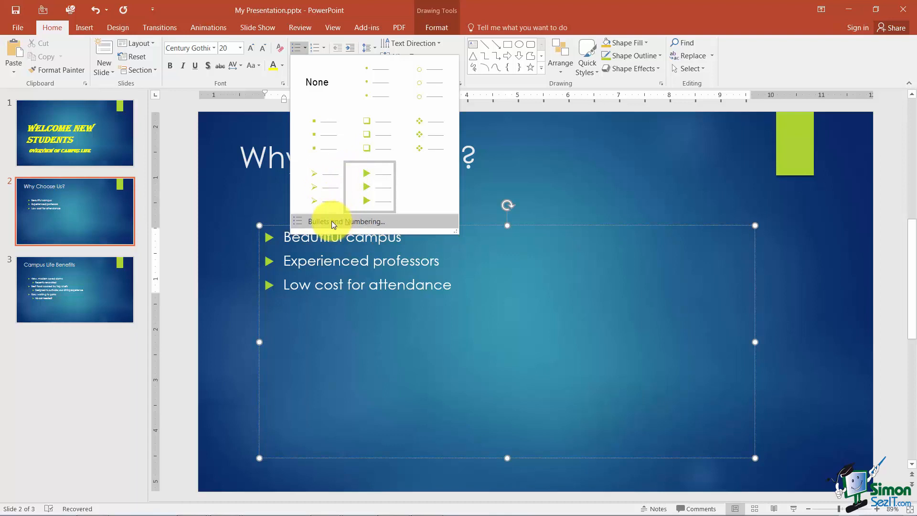
pyautogui.moveTo(316, 188)
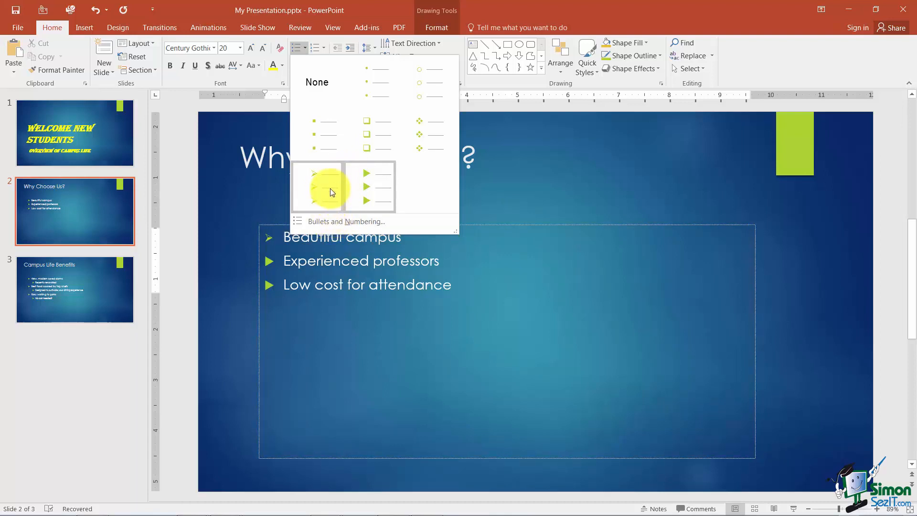
pyautogui.moveTo(307, 228)
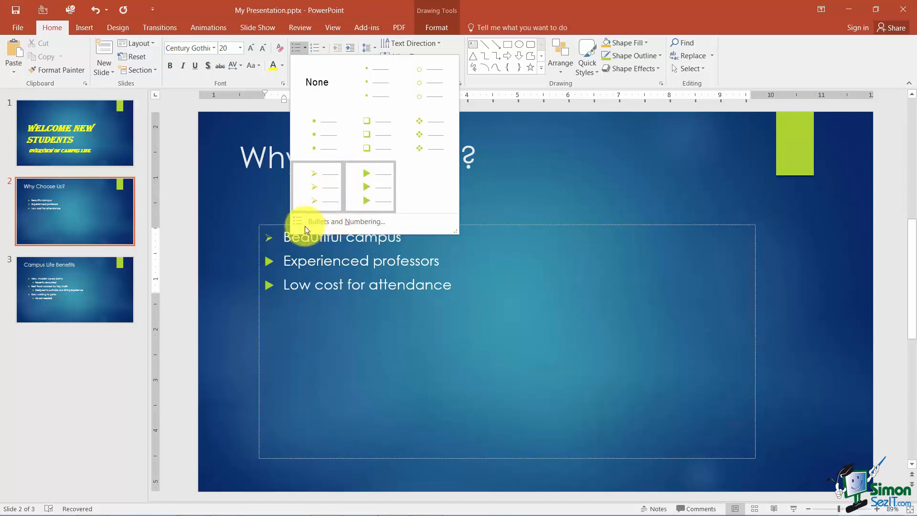
pyautogui.moveTo(318, 187)
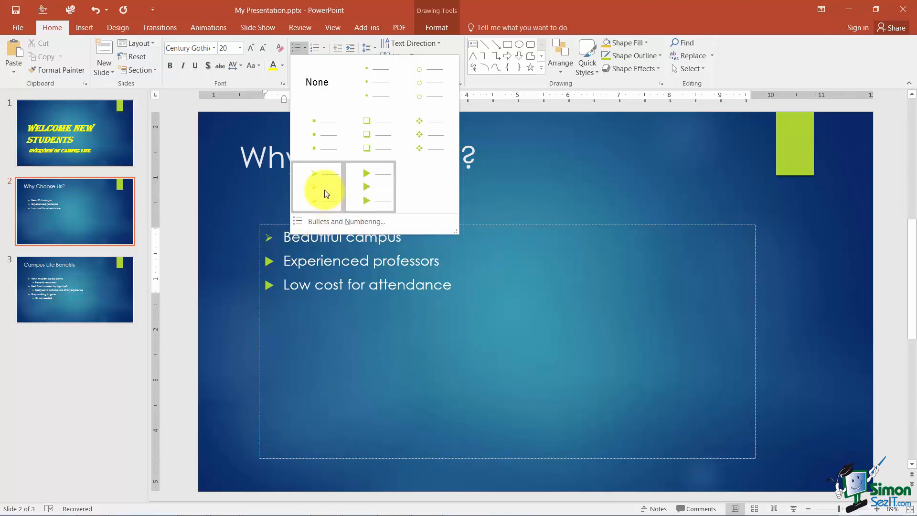
# Give all three bullets the arrowhead style and bring up Bullets and Numbering.
pyautogui.click(317, 188)
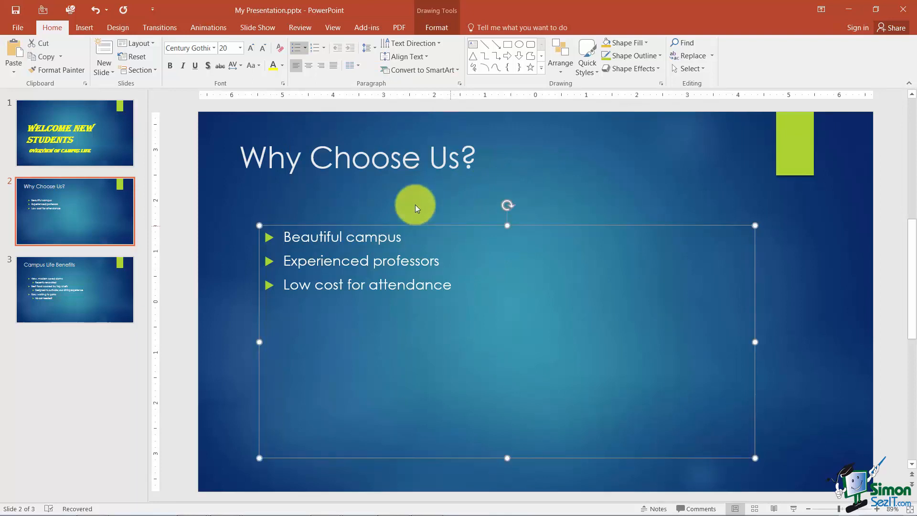
pyautogui.click(305, 48)
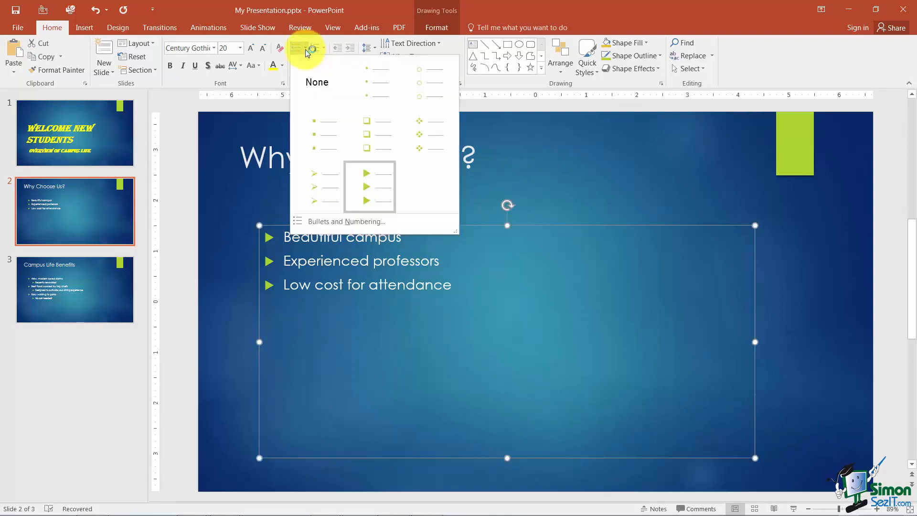
pyautogui.moveTo(292, 175)
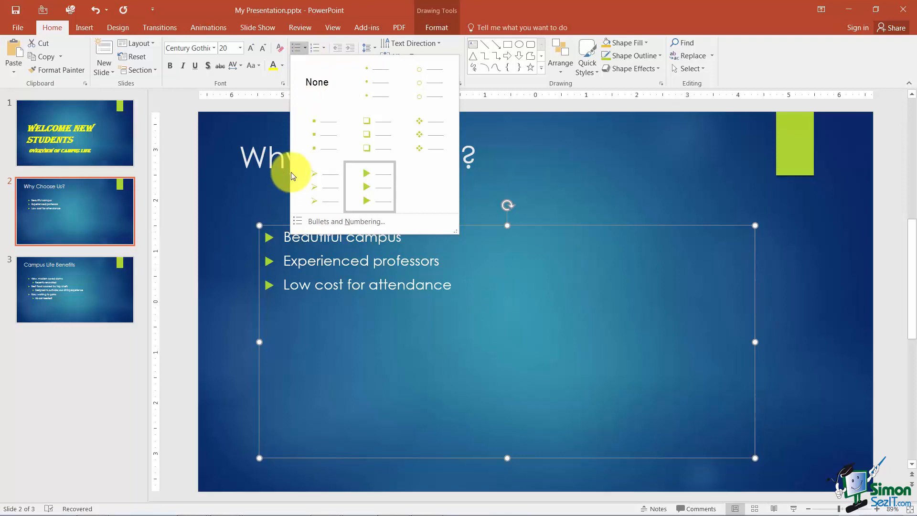
pyautogui.click(367, 135)
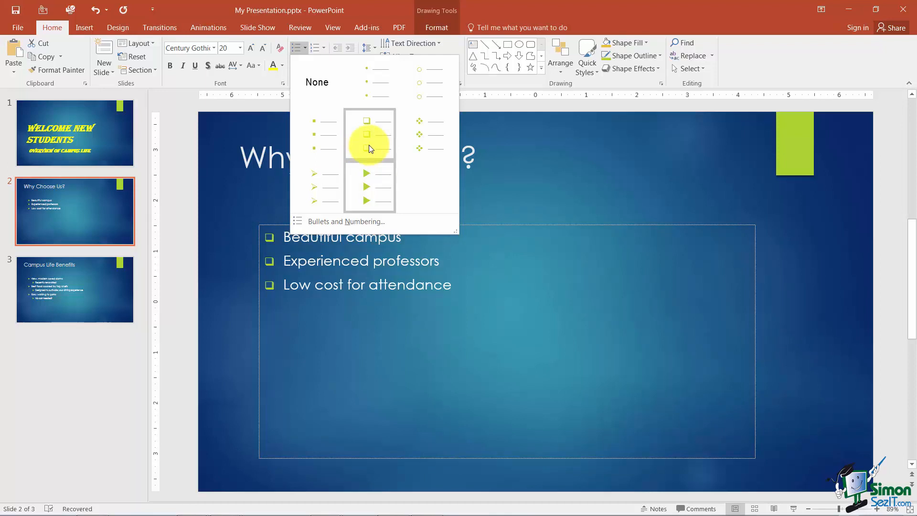
pyautogui.click(346, 221)
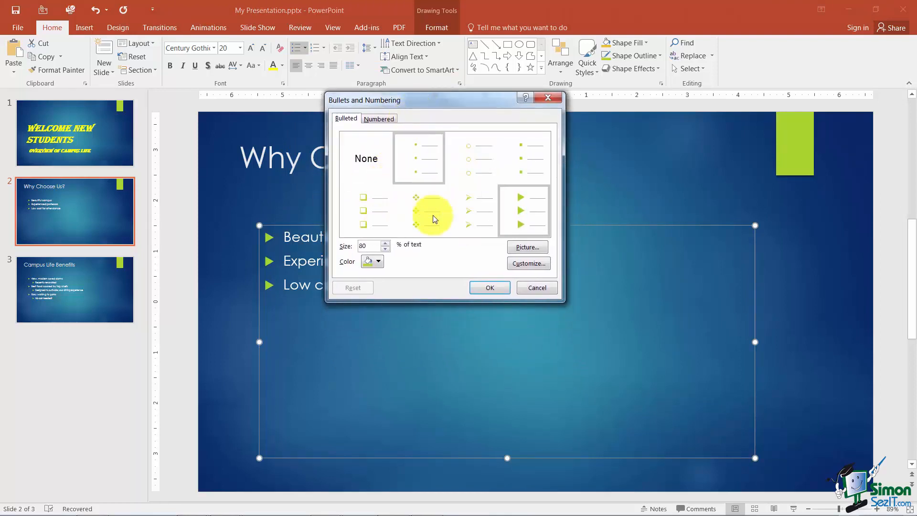
# Set the arrowhead bullets to 88% of text size and colour them red.
pyautogui.click(419, 211)
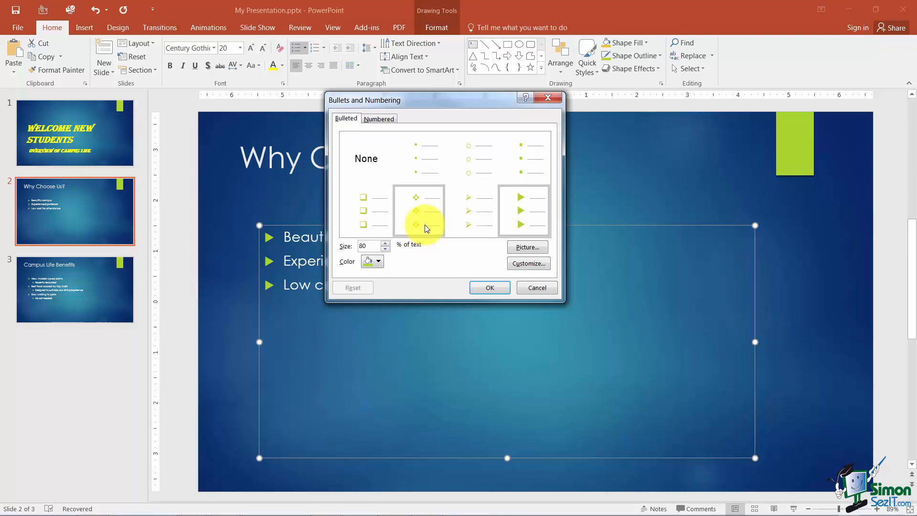
pyautogui.moveTo(425, 234)
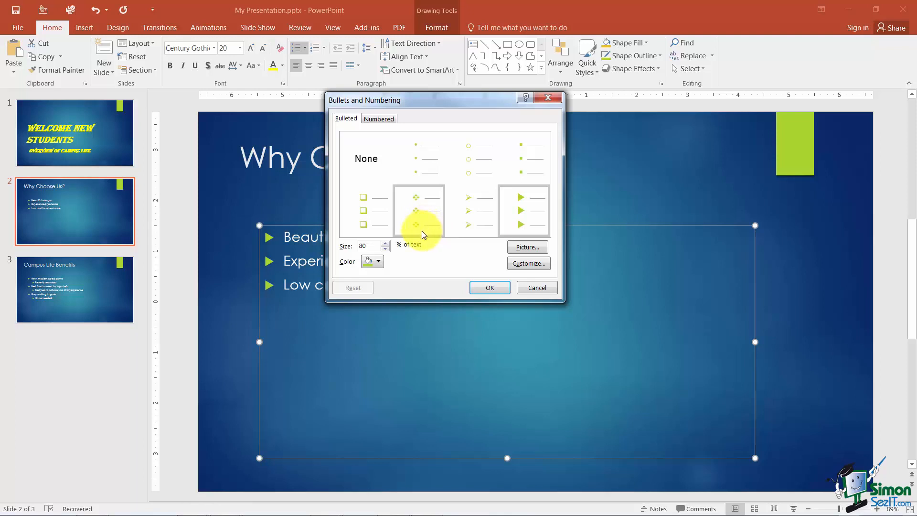
pyautogui.click(523, 211)
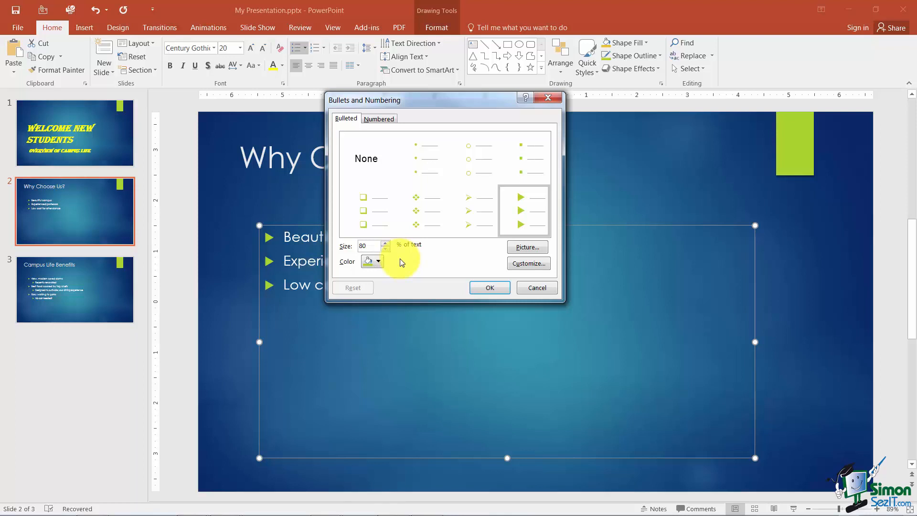
pyautogui.click(385, 243)
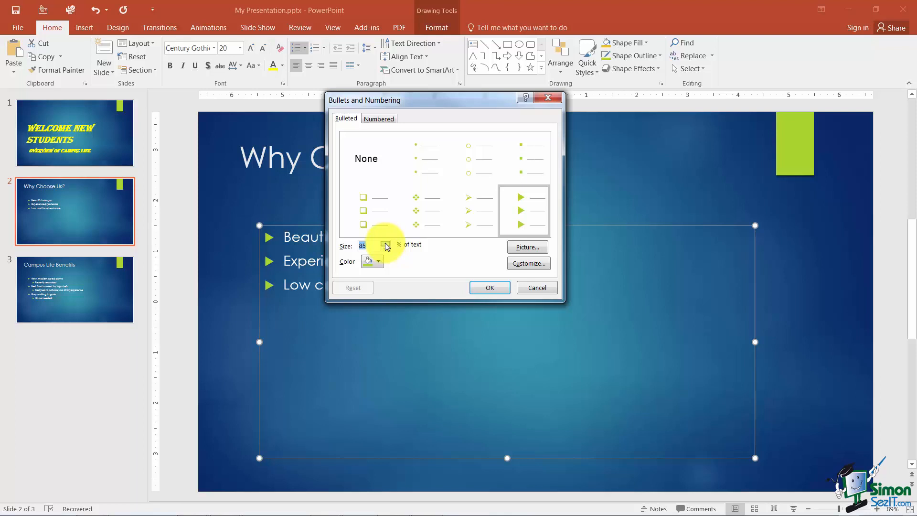
pyautogui.click(385, 248)
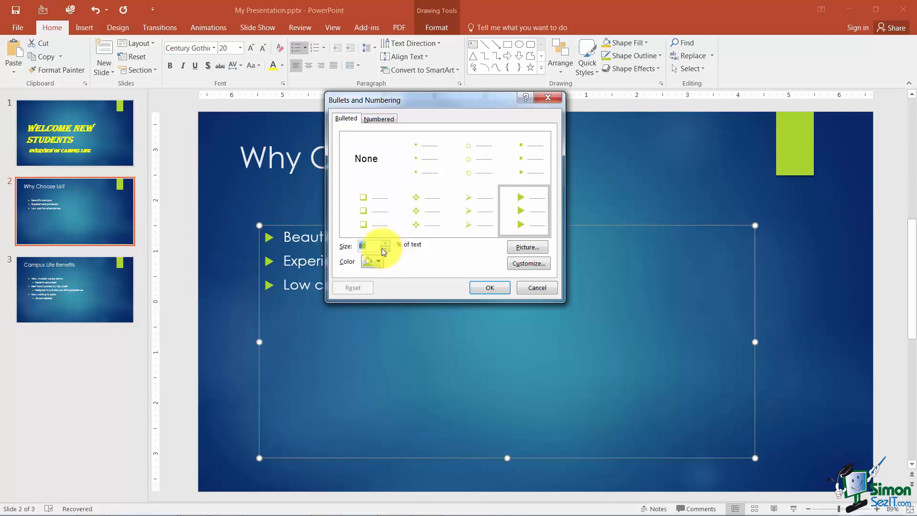
pyautogui.click(379, 262)
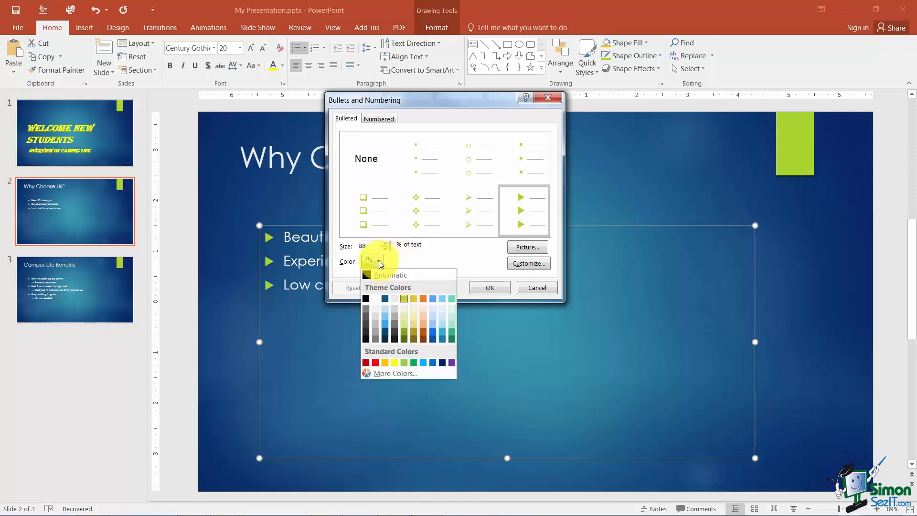
pyautogui.moveTo(374, 359)
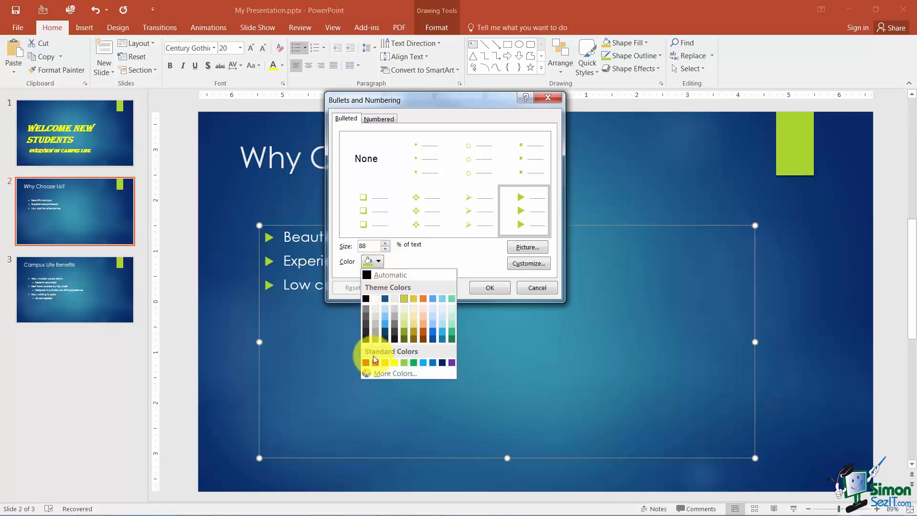
pyautogui.click(375, 363)
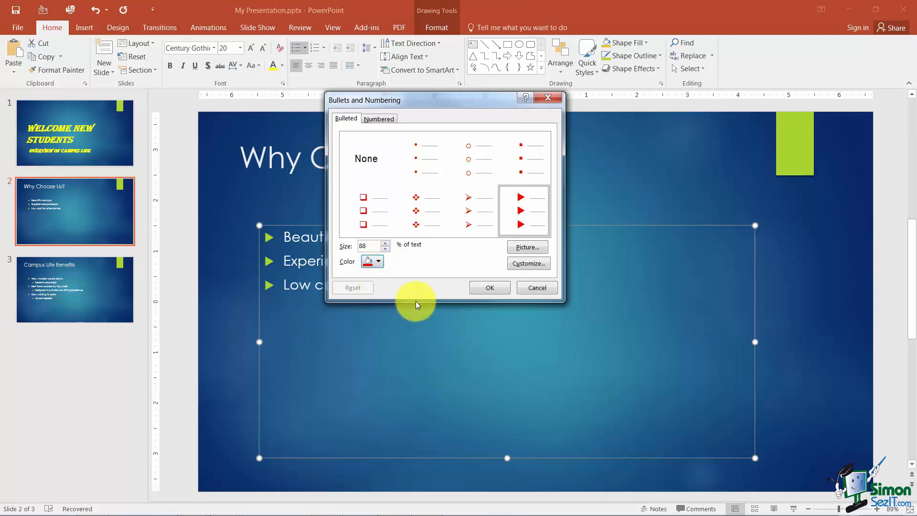
pyautogui.moveTo(438, 263)
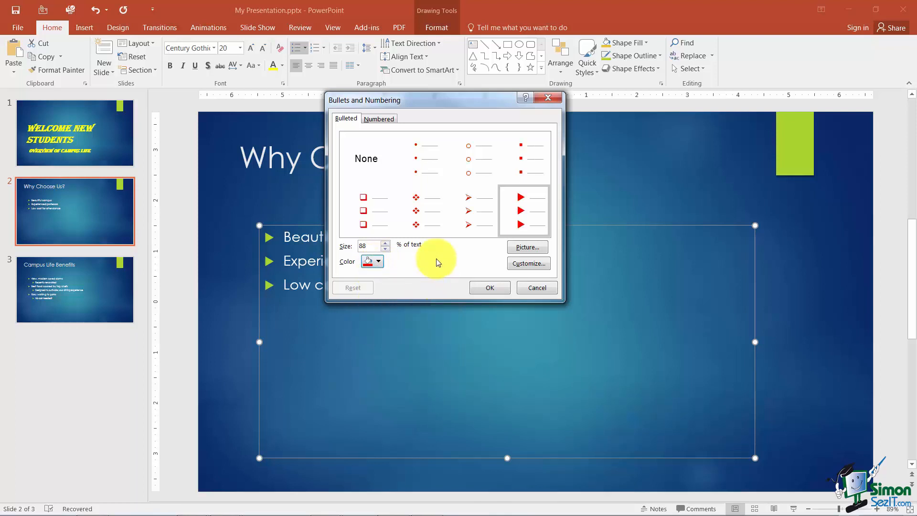
pyautogui.moveTo(451, 263)
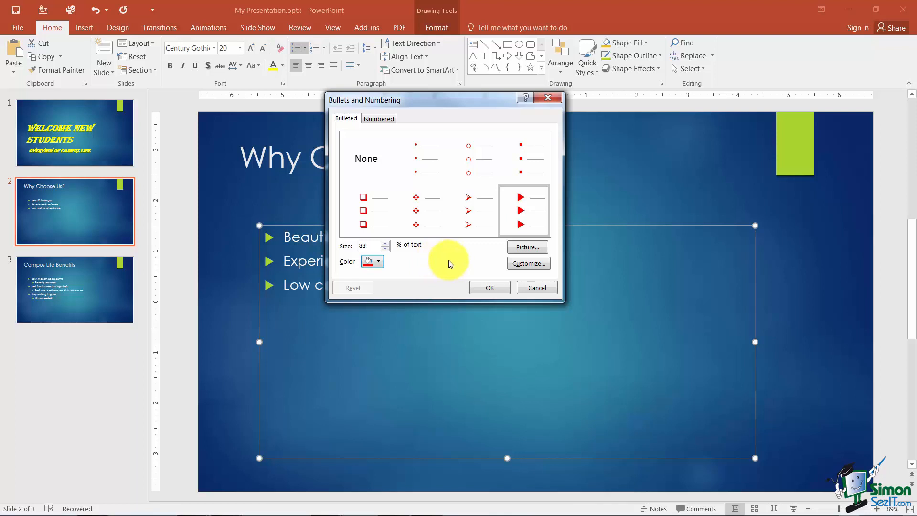
pyautogui.moveTo(526, 247)
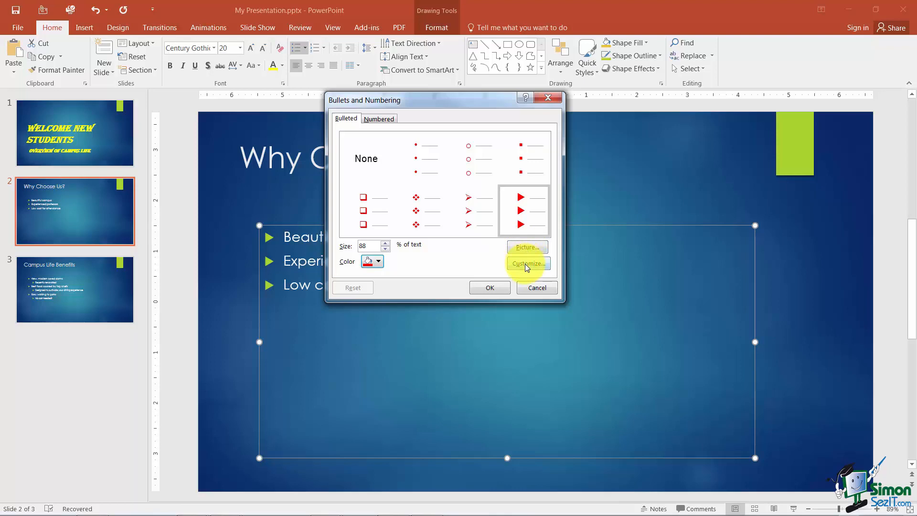
pyautogui.moveTo(527, 263)
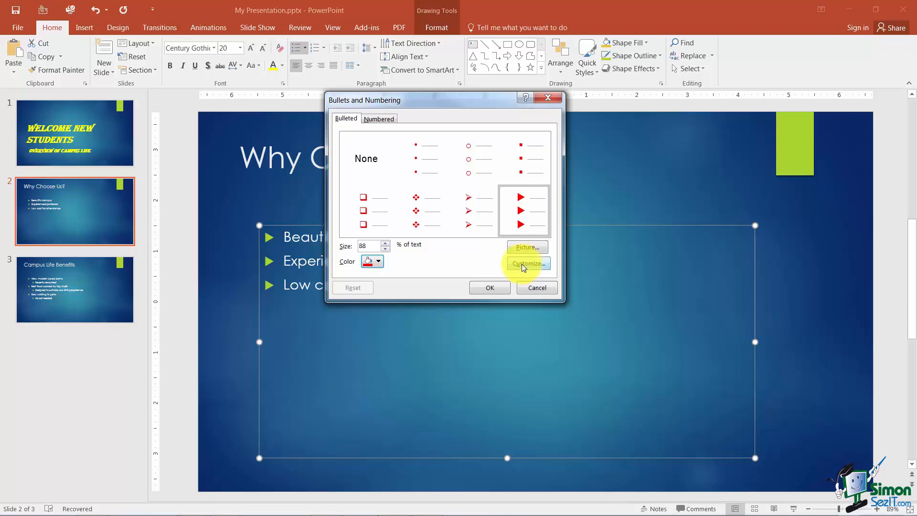
# Browse Customize symbols across normal-text fonts and subsets, including Miscellaneous Symbols, without choosing one.
pyautogui.click(526, 263)
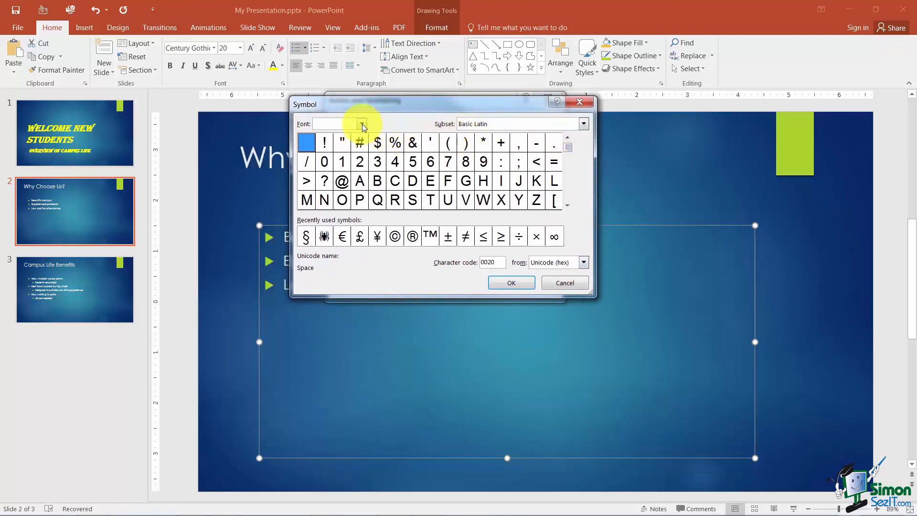
pyautogui.click(361, 124)
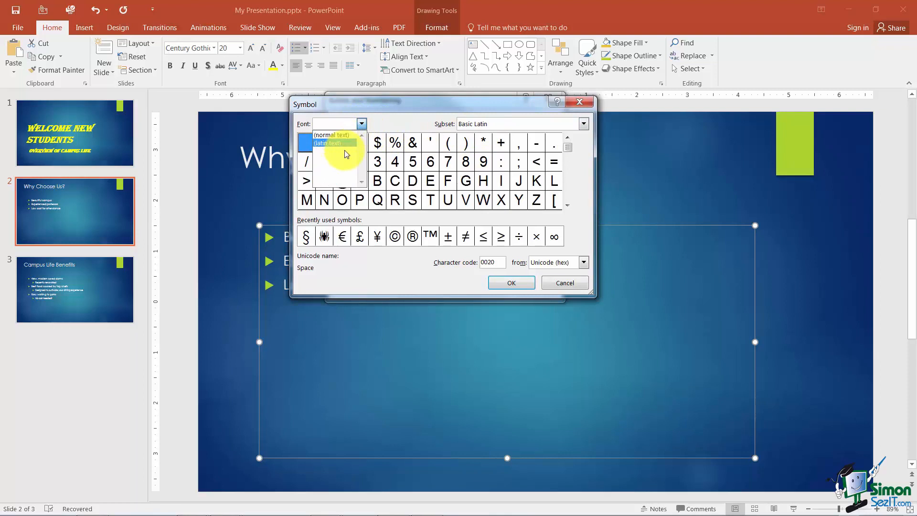
pyautogui.moveTo(332, 135)
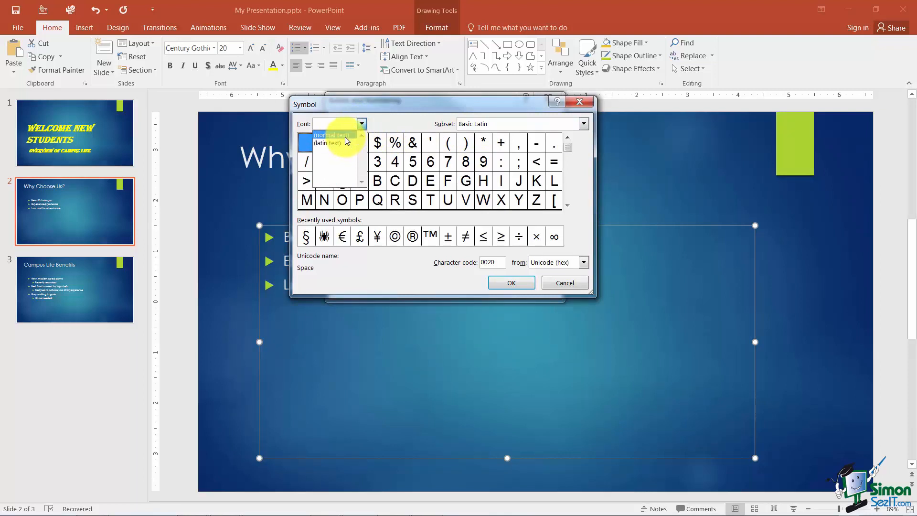
pyautogui.click(331, 135)
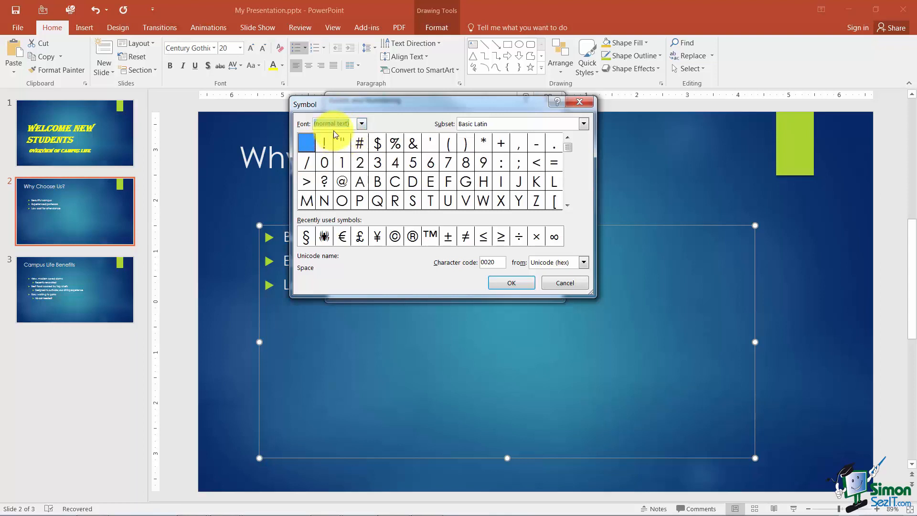
pyautogui.moveTo(341, 137)
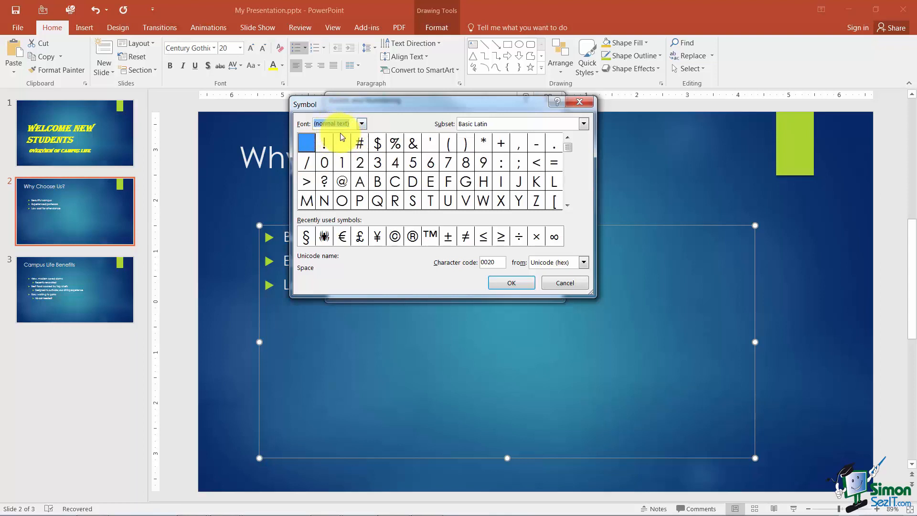
pyautogui.moveTo(440, 132)
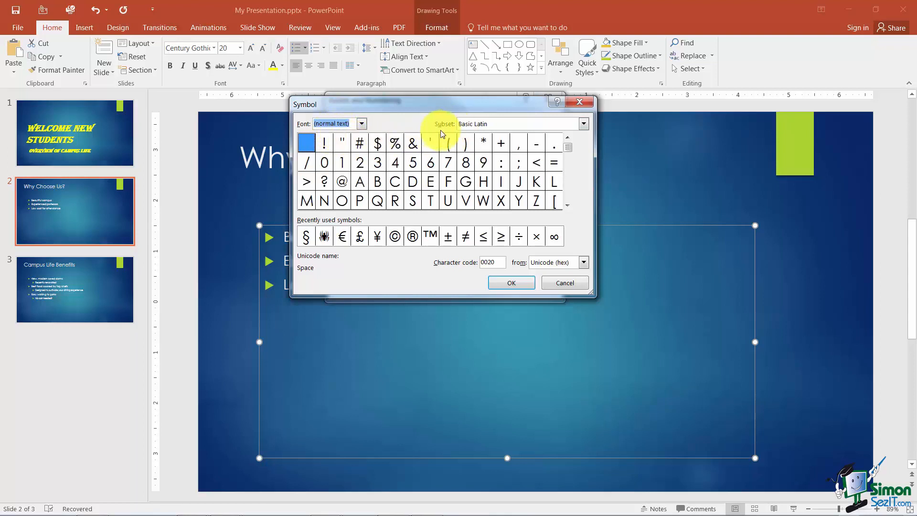
pyautogui.click(583, 123)
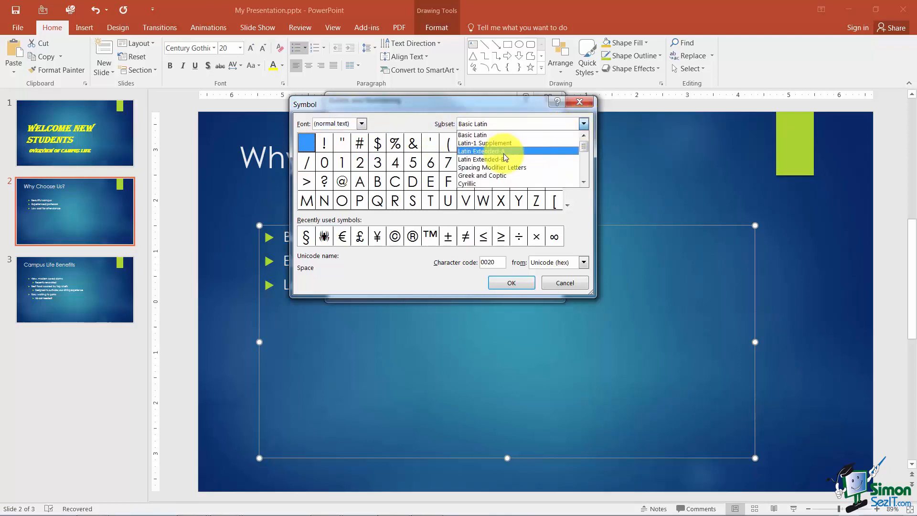
pyautogui.click(482, 176)
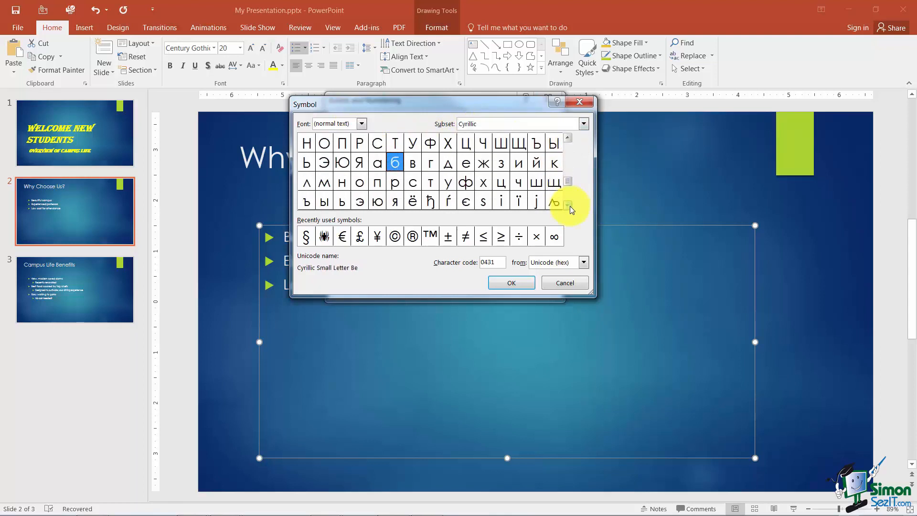
pyautogui.click(567, 205)
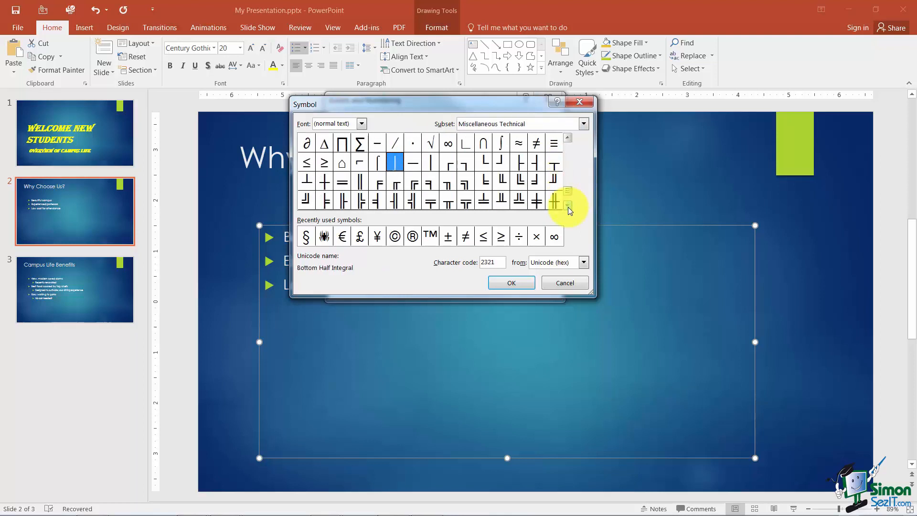
pyautogui.click(583, 123)
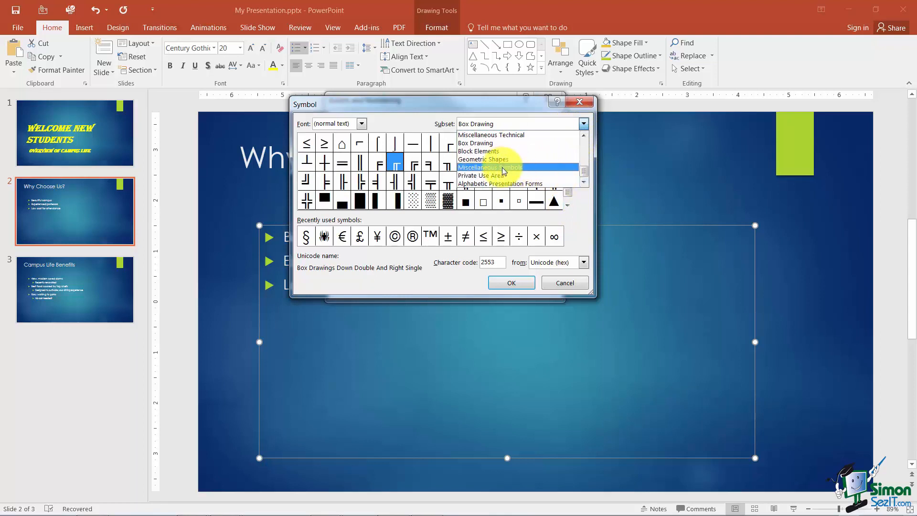
pyautogui.click(490, 168)
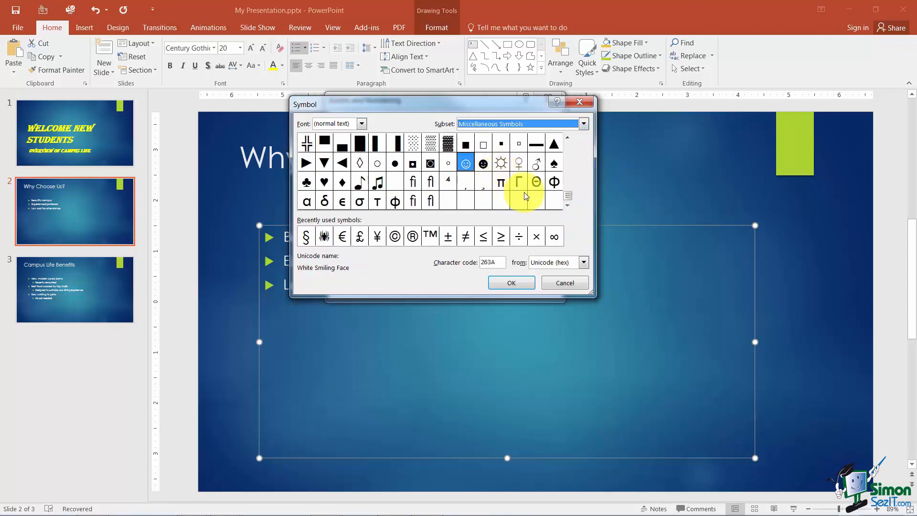
pyautogui.moveTo(500, 163)
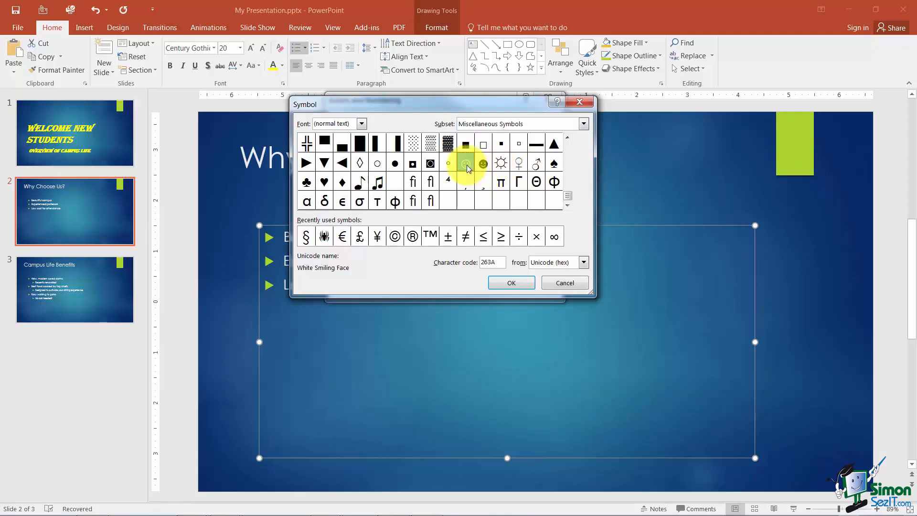
pyautogui.click(483, 163)
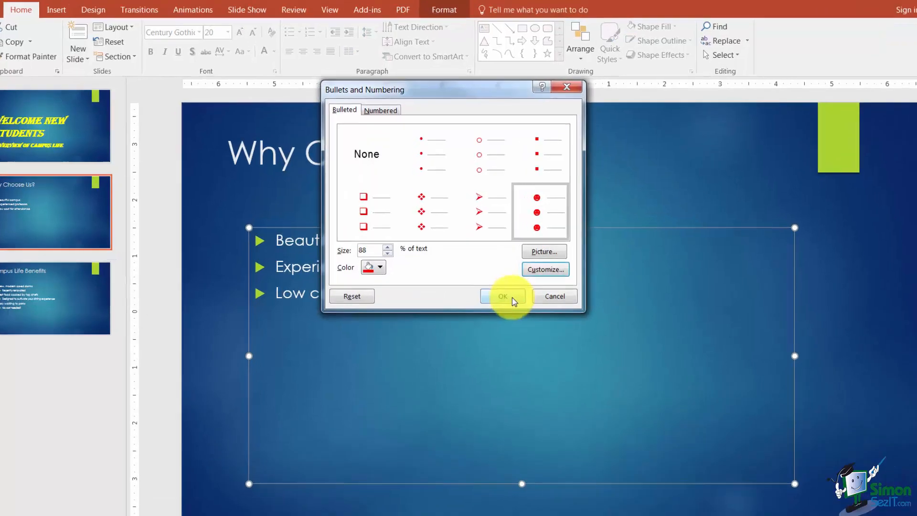
# Apply red filled circle bullets at 88% size to all three points.
pyautogui.click(502, 297)
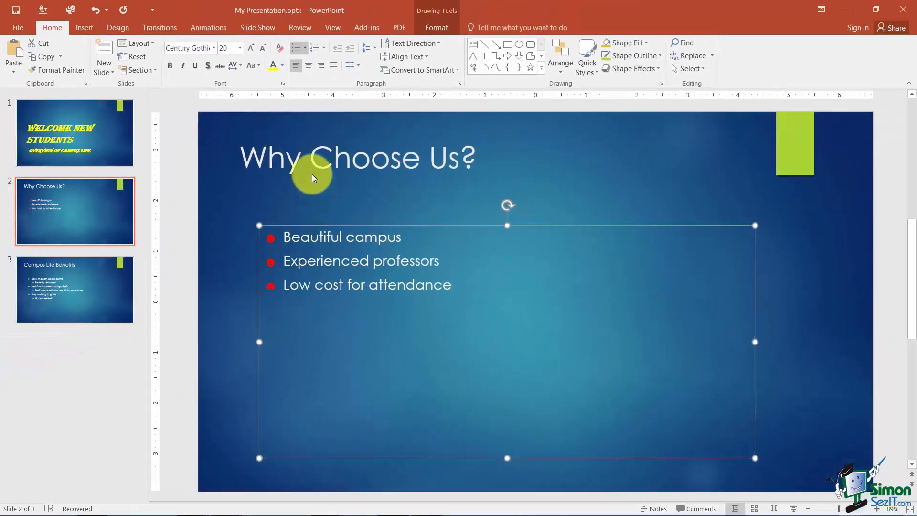
# Reopen Bullets and Numbering for the red-circle list.
pyautogui.click(298, 47)
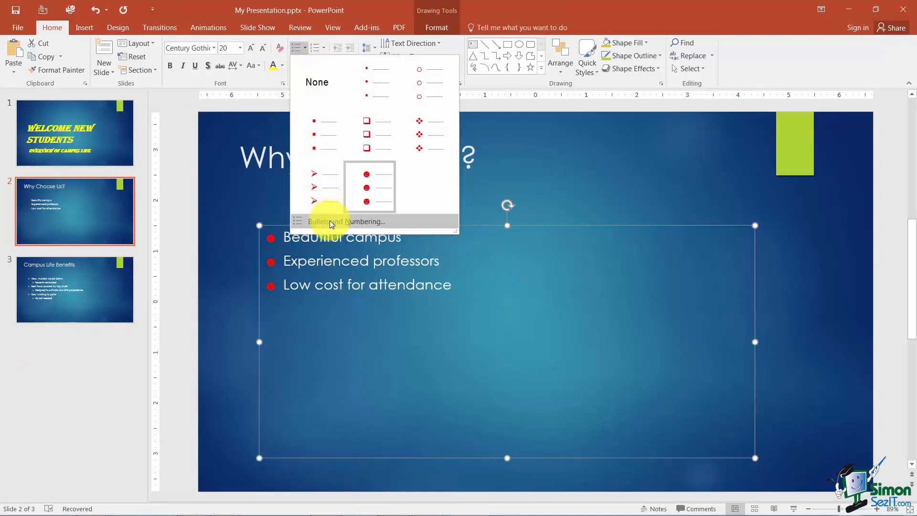
pyautogui.click(329, 221)
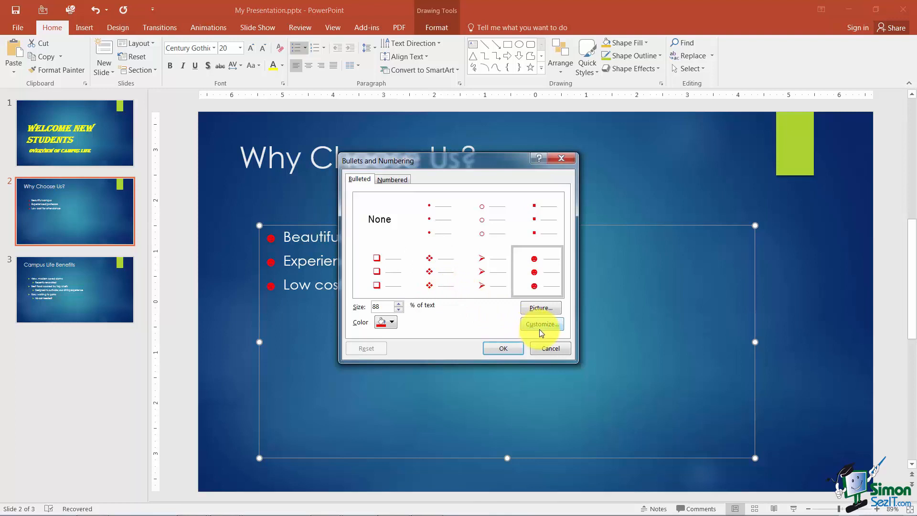
pyautogui.moveTo(540, 308)
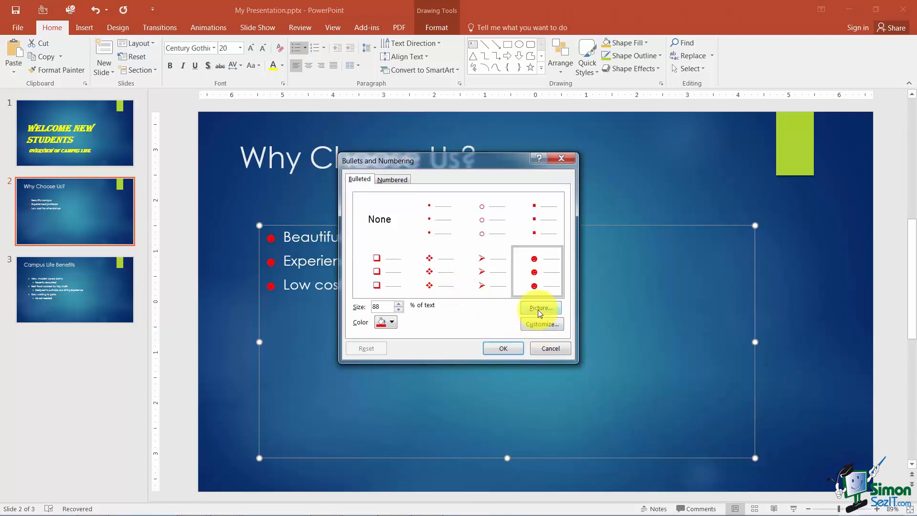
# Choose a picture bullet from a file, reaching the Pictures library browser.
pyautogui.click(539, 308)
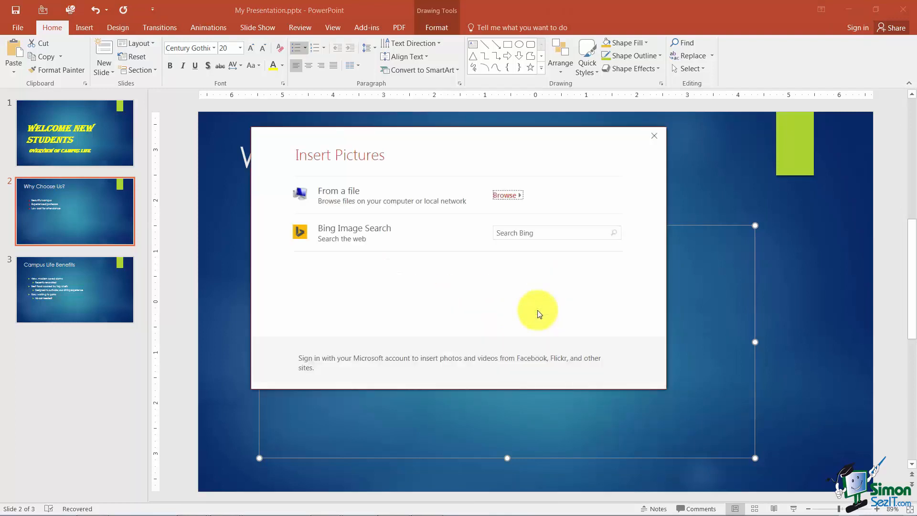
pyautogui.moveTo(520, 292)
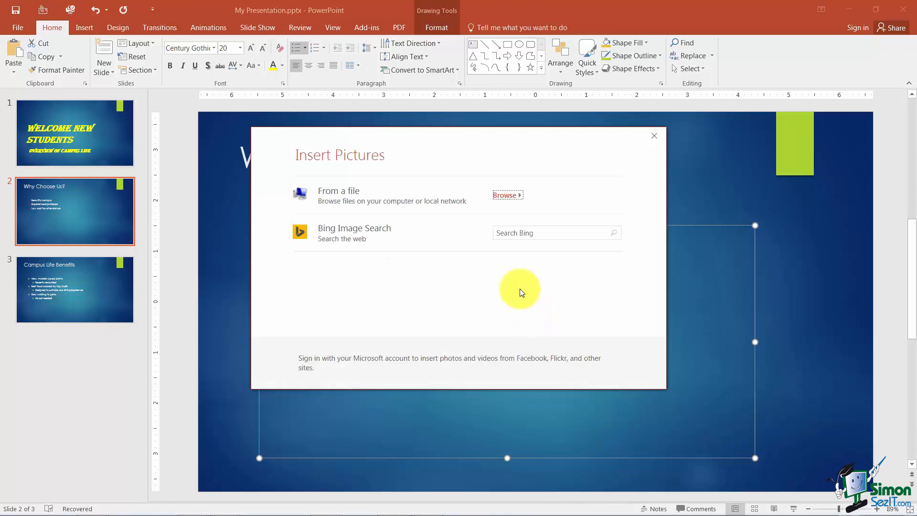
pyautogui.moveTo(508, 198)
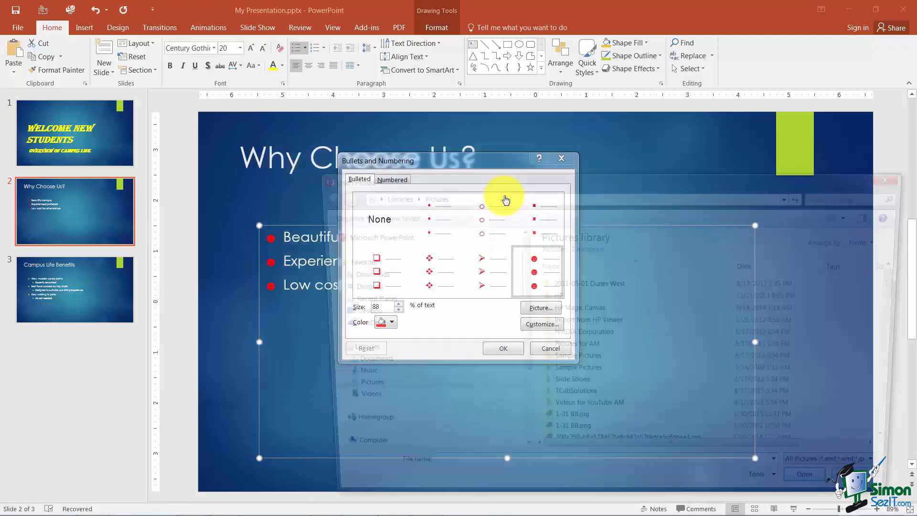
pyautogui.click(538, 308)
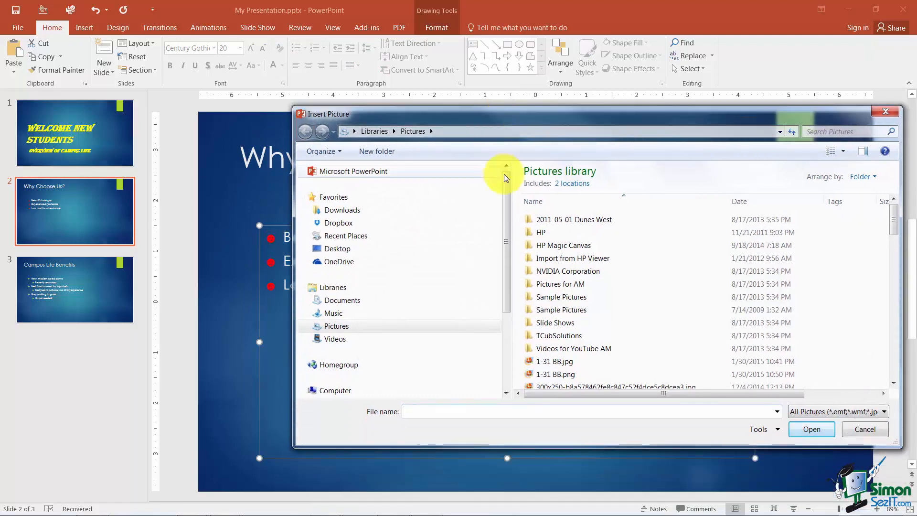
# Insert the '1-31 BB.jpg' image as the bullet for the three points.
pyautogui.click(554, 330)
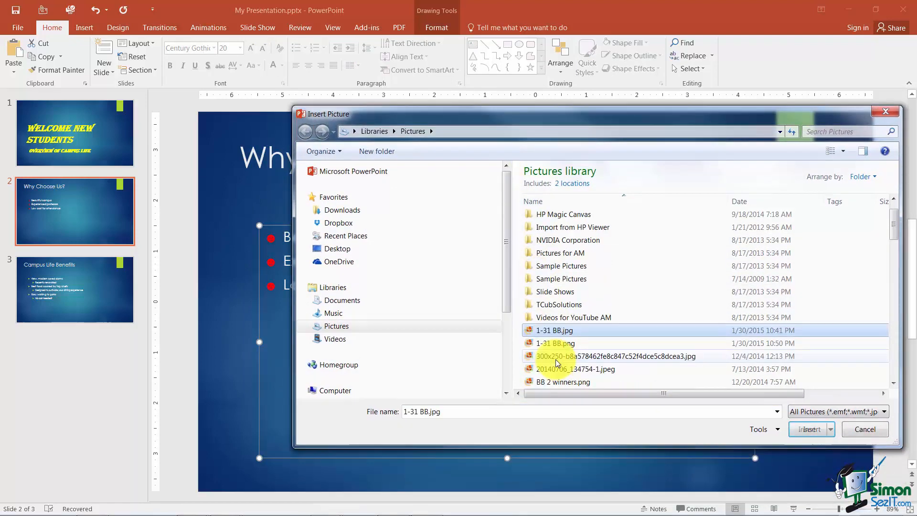
pyautogui.scroll(-3)
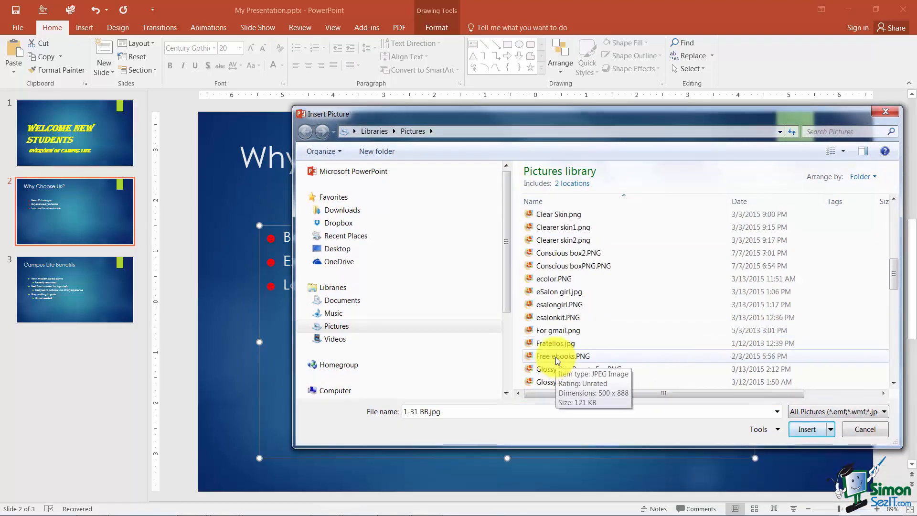
pyautogui.moveTo(555, 343)
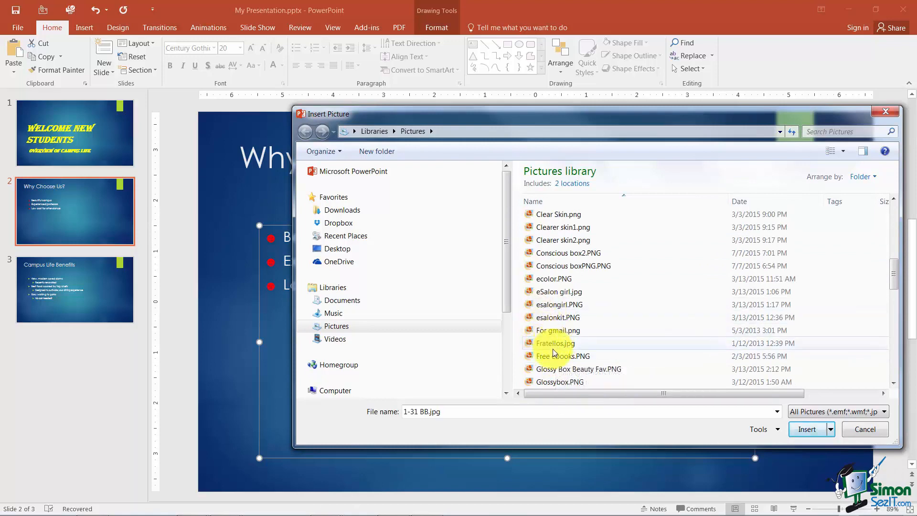
pyautogui.moveTo(563, 227)
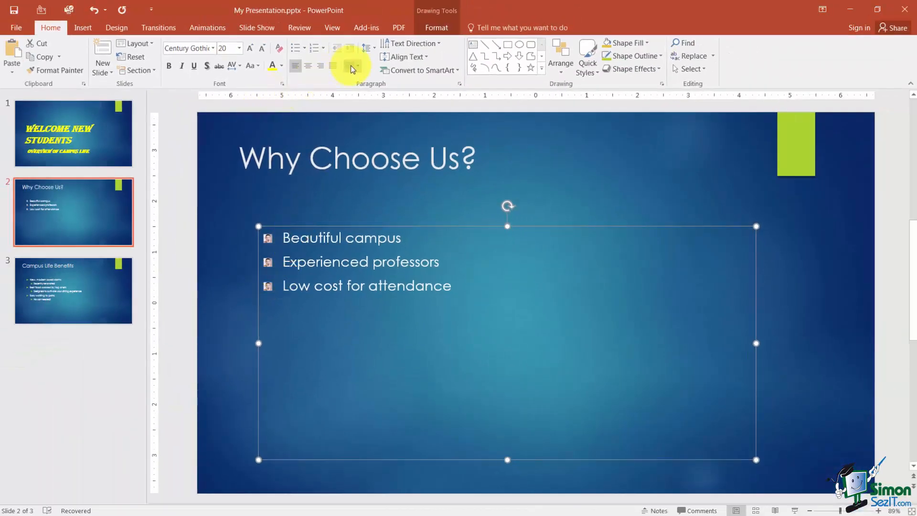
pyautogui.click(304, 48)
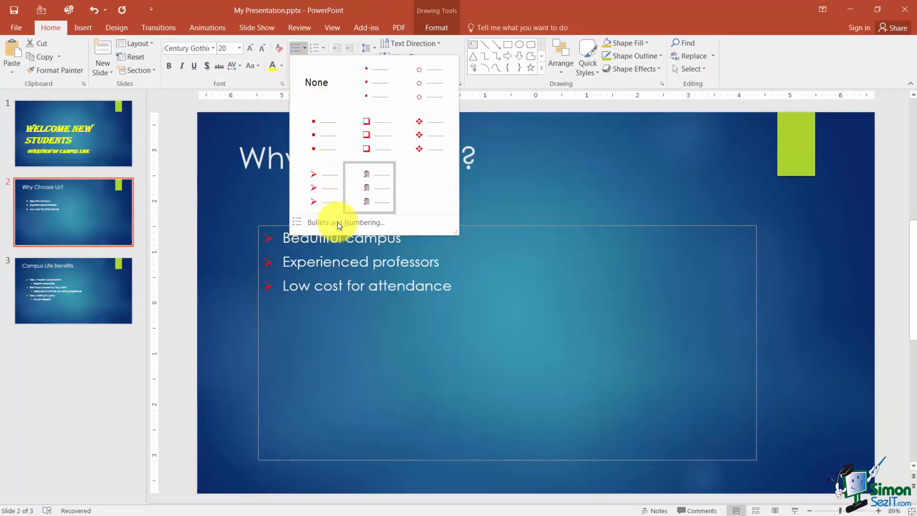
# Reopen Bullets and Numbering and go to pick a different picture bullet.
pyautogui.click(345, 222)
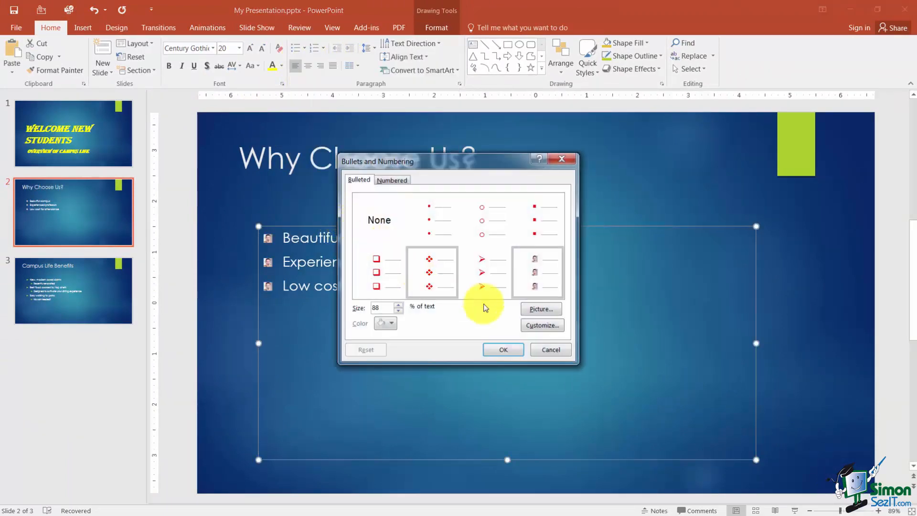
pyautogui.click(539, 309)
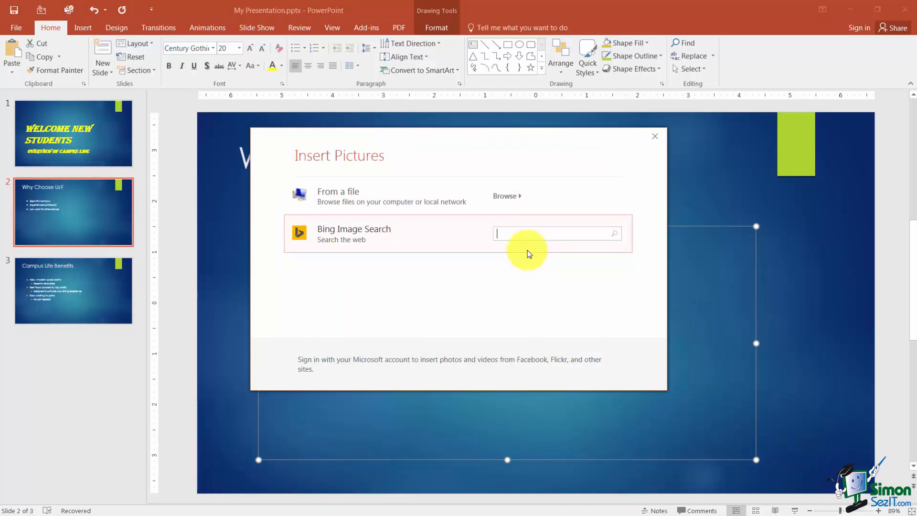
# Search online images for 'bullets' and use the row-of-cartridges image as the slide 2 bullet.
pyautogui.write('b')
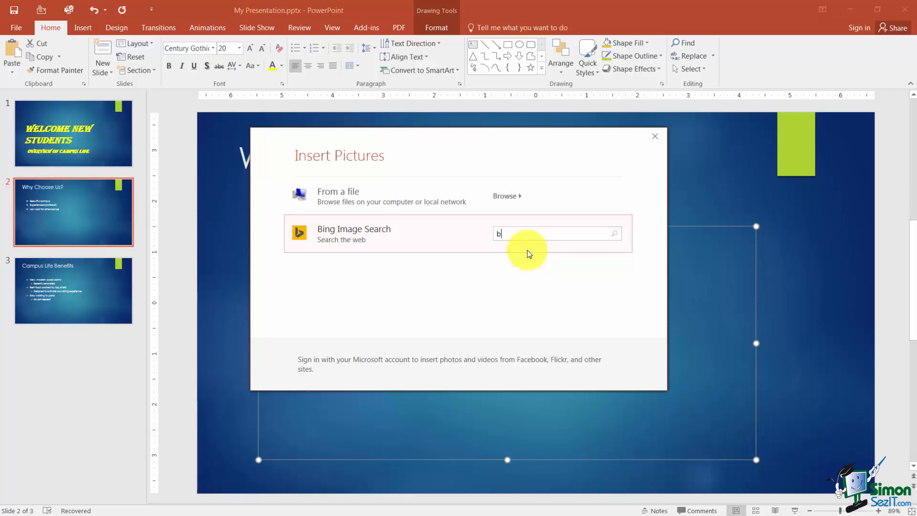
pyautogui.write('ullets')
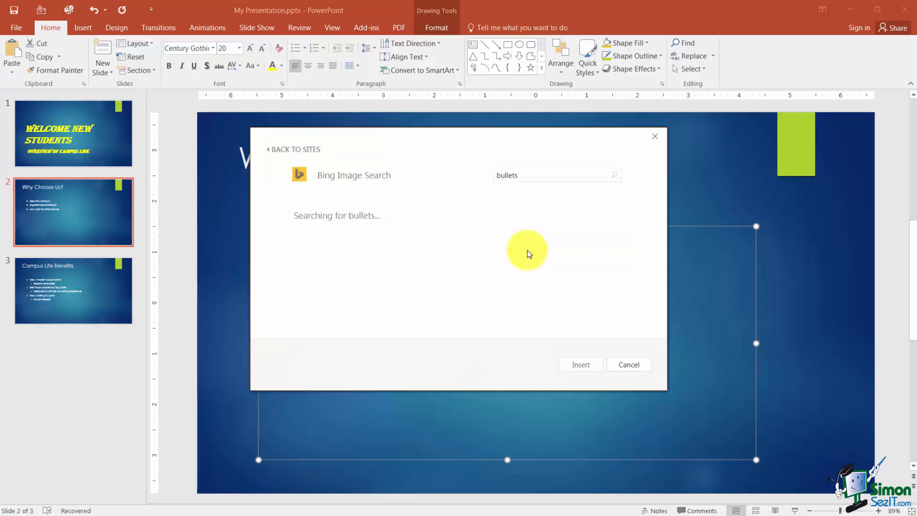
pyautogui.click(549, 240)
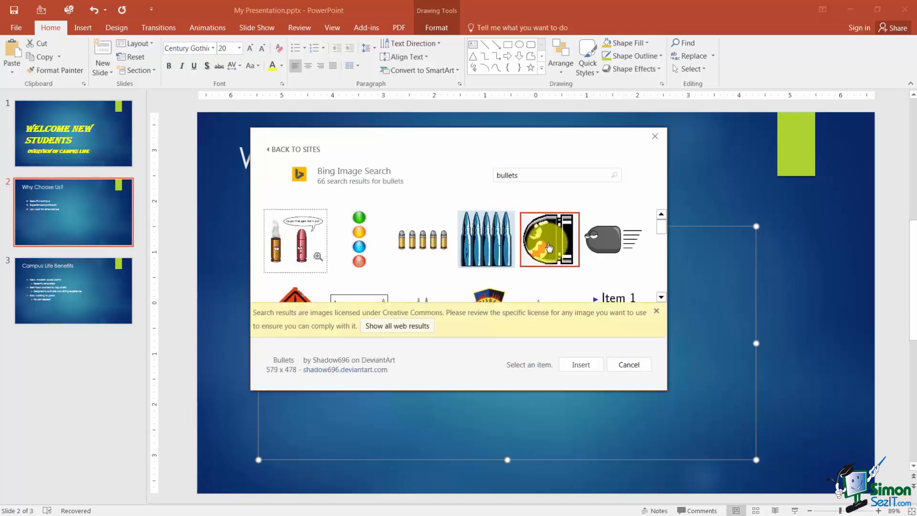
pyautogui.click(656, 310)
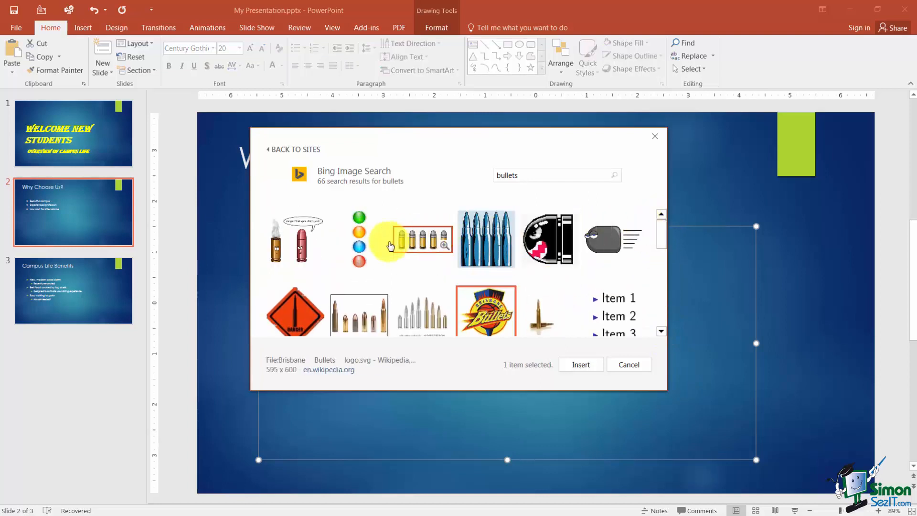
pyautogui.click(358, 240)
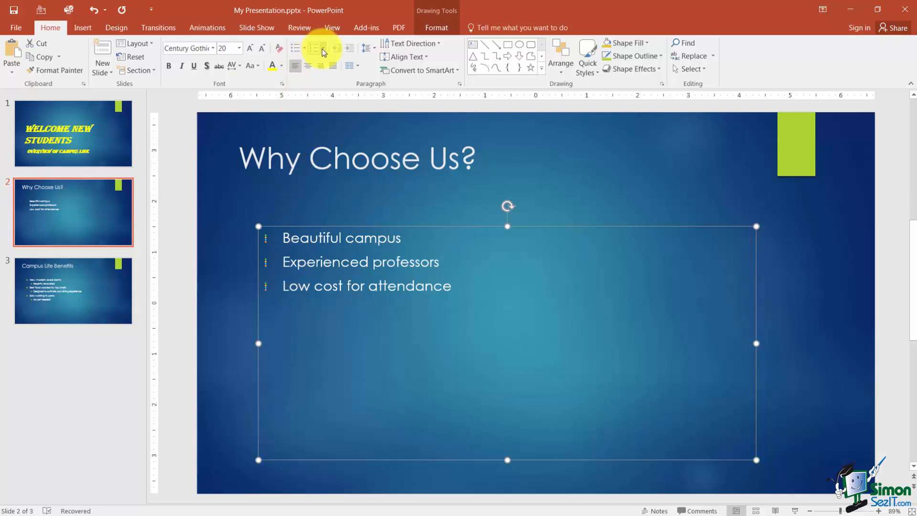
# Show the Numbering style gallery for the 'Why Choose Us?' list.
pyautogui.click(321, 48)
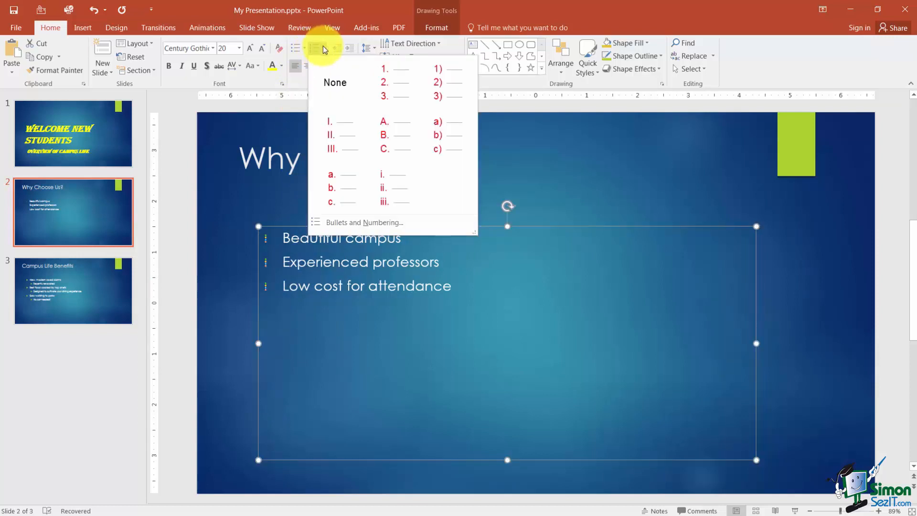
pyautogui.click(388, 82)
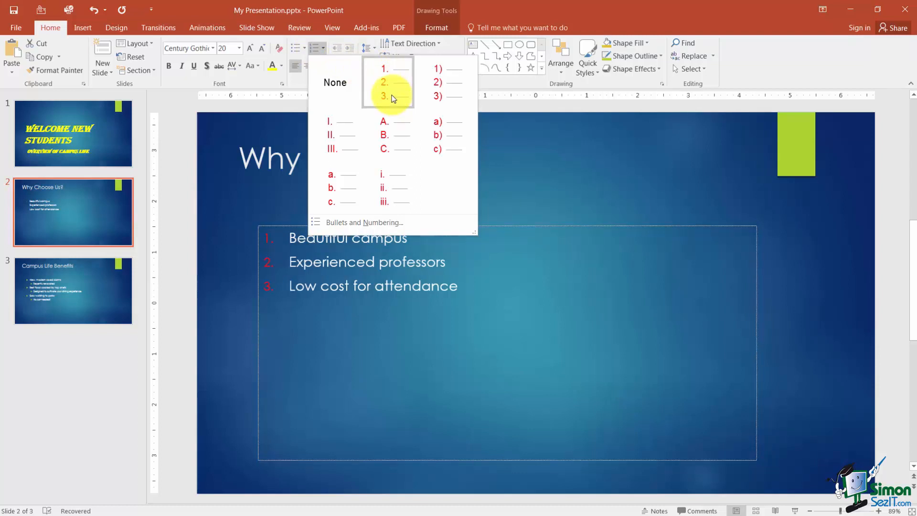
pyautogui.click(335, 81)
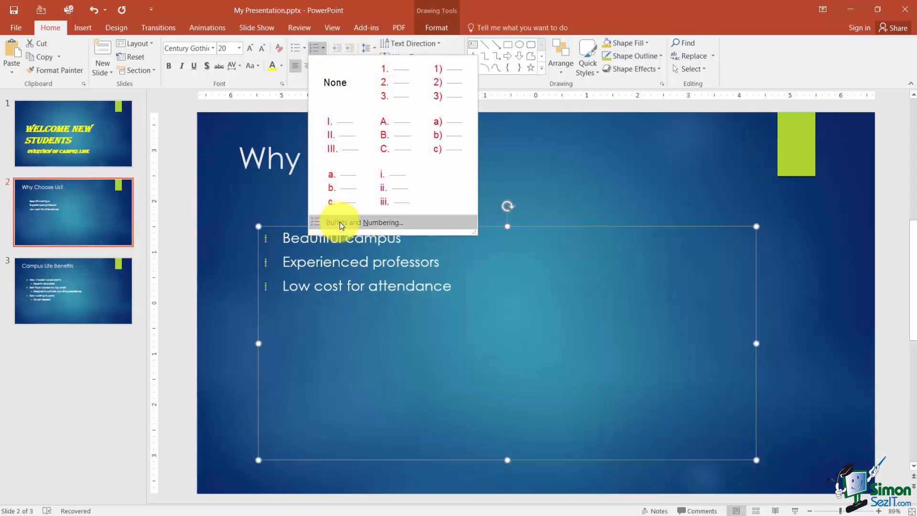
# In Bullets and Numbering, apply 1. 2. 3. numbering at 100% size in yellow.
pyautogui.click(363, 222)
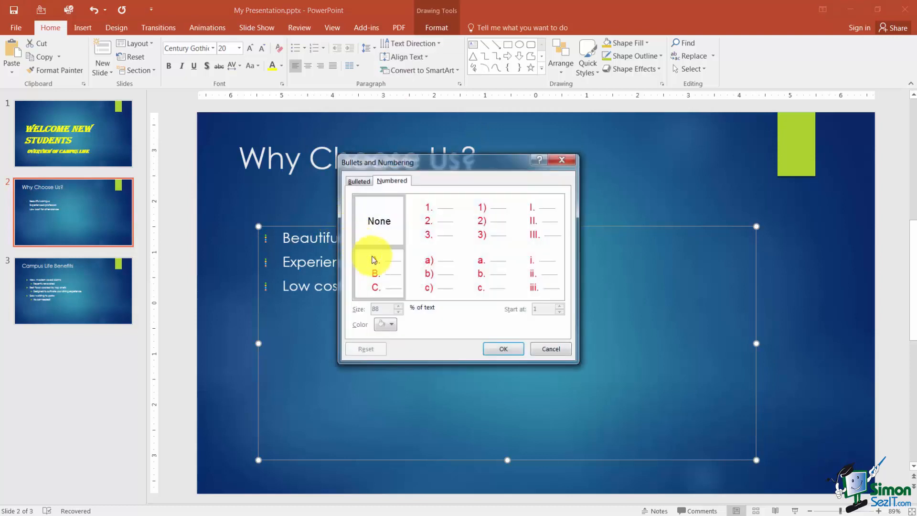
pyautogui.click(433, 221)
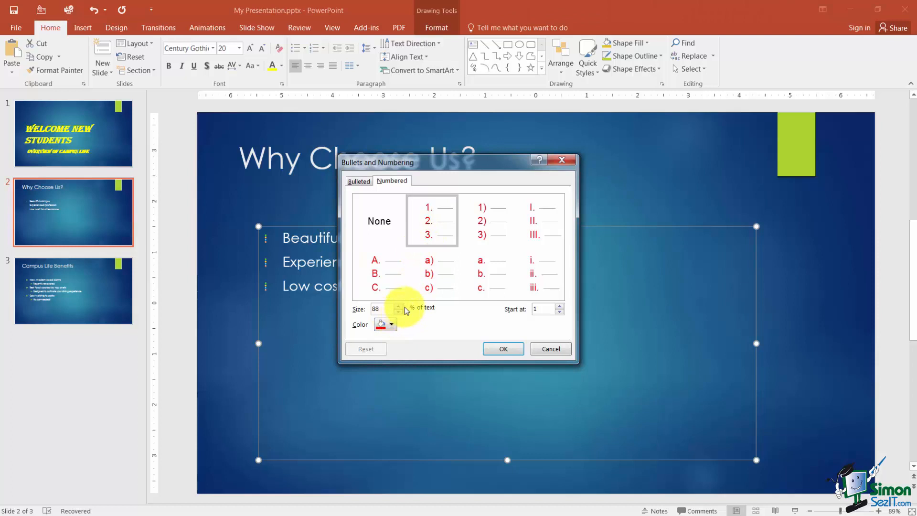
pyautogui.click(398, 307)
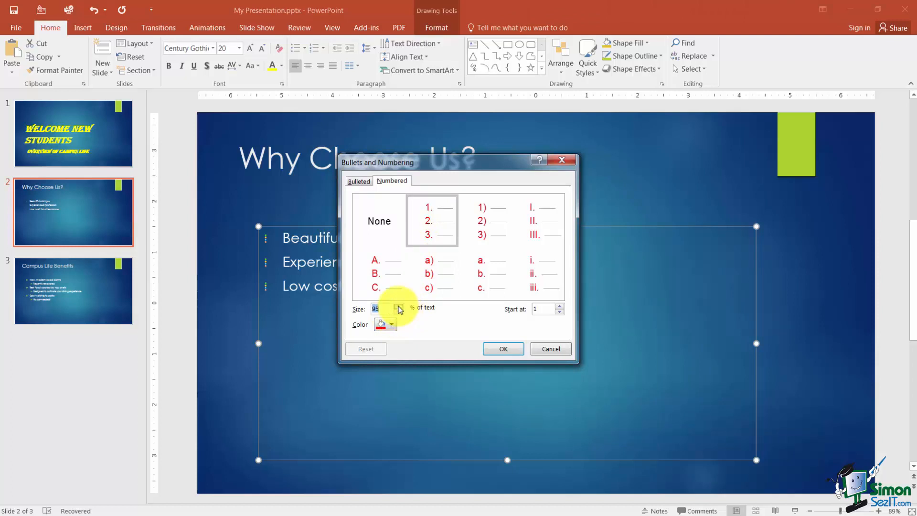
pyautogui.click(399, 306)
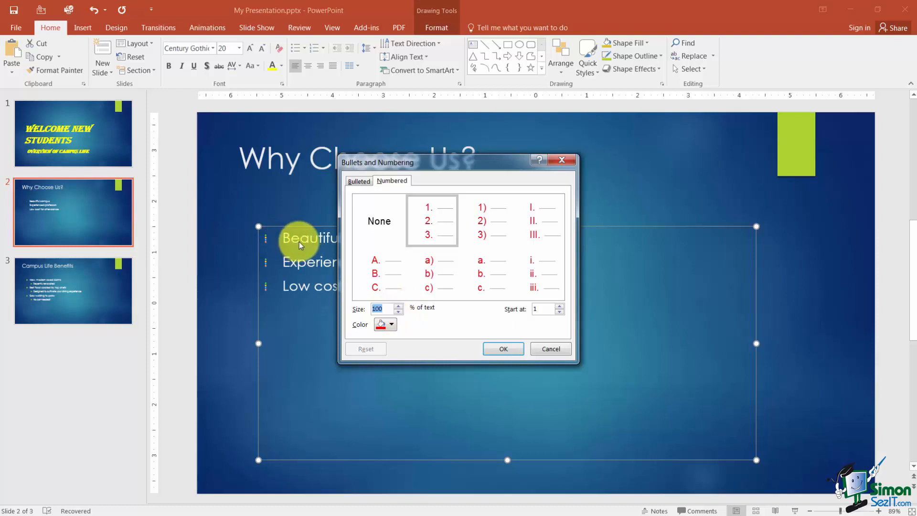
pyautogui.click(393, 323)
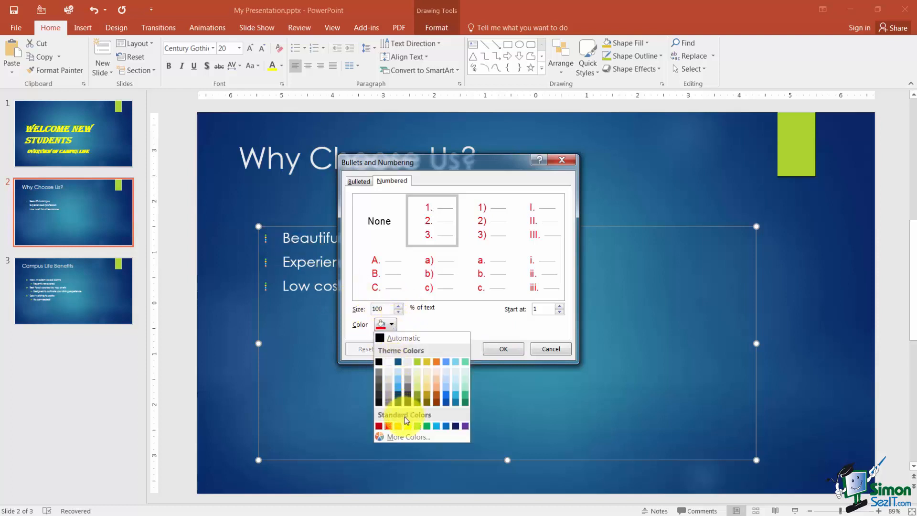
pyautogui.click(388, 425)
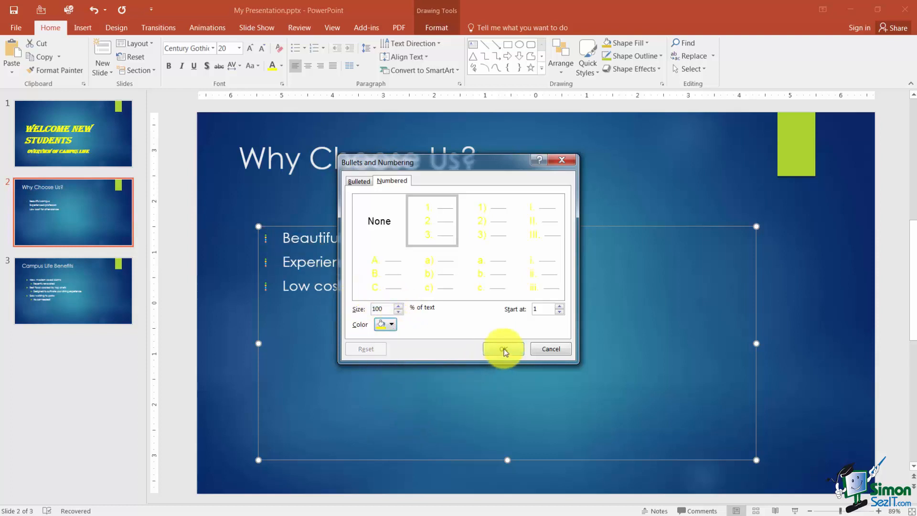
pyautogui.click(503, 349)
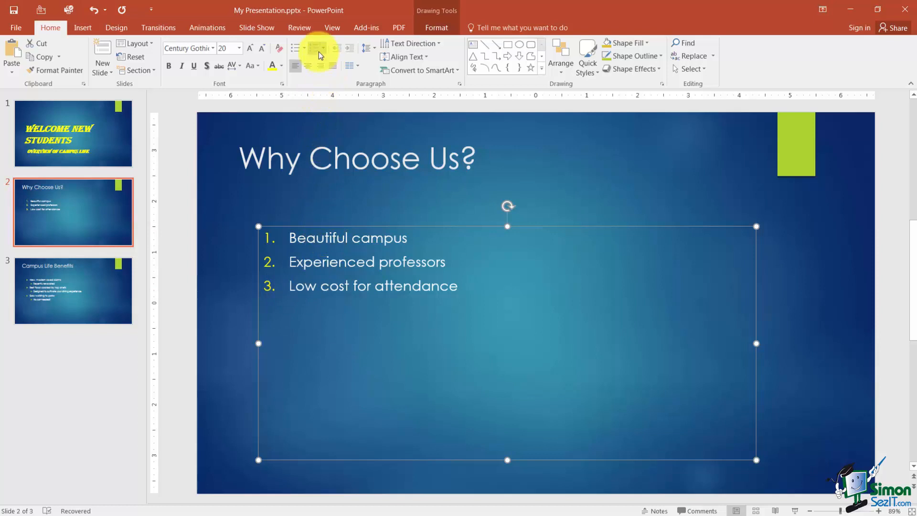
# Switch the 'Why Choose Us?' numbering to the A. B. C. style.
pyautogui.click(315, 48)
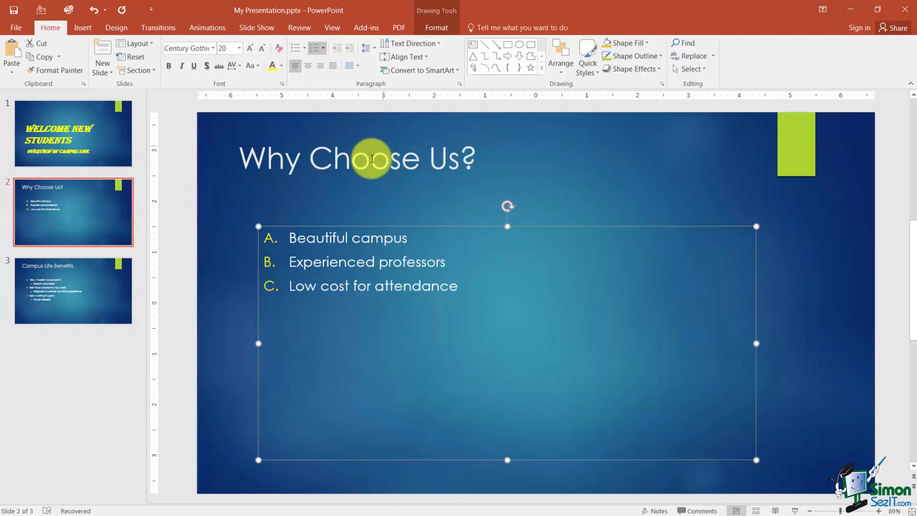
pyautogui.moveTo(70, 291)
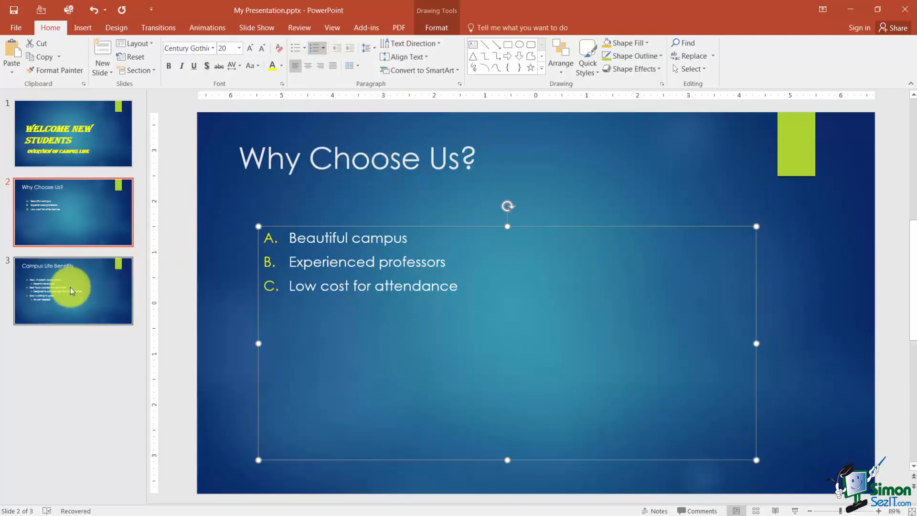
# Number the slide 3 Campus Life Benefits list 1. 2. 3. and reopen the numbering gallery.
pyautogui.click(73, 291)
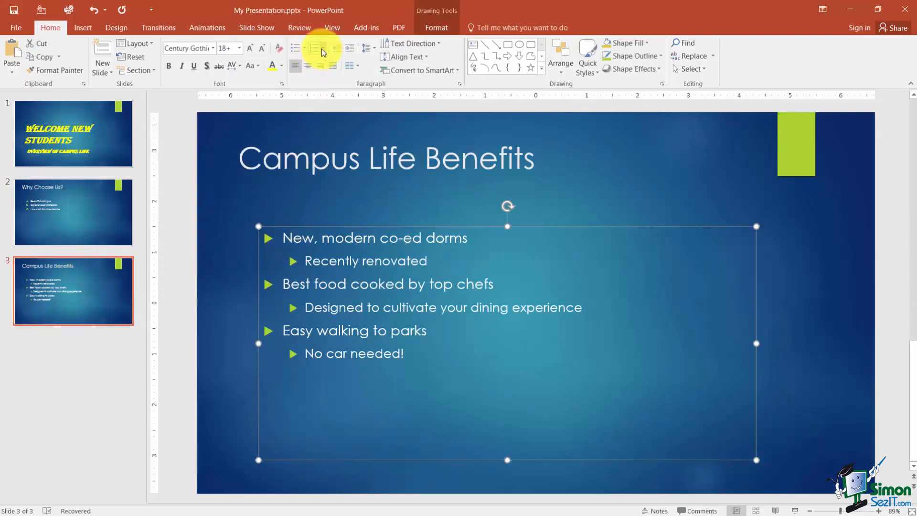
pyautogui.click(317, 48)
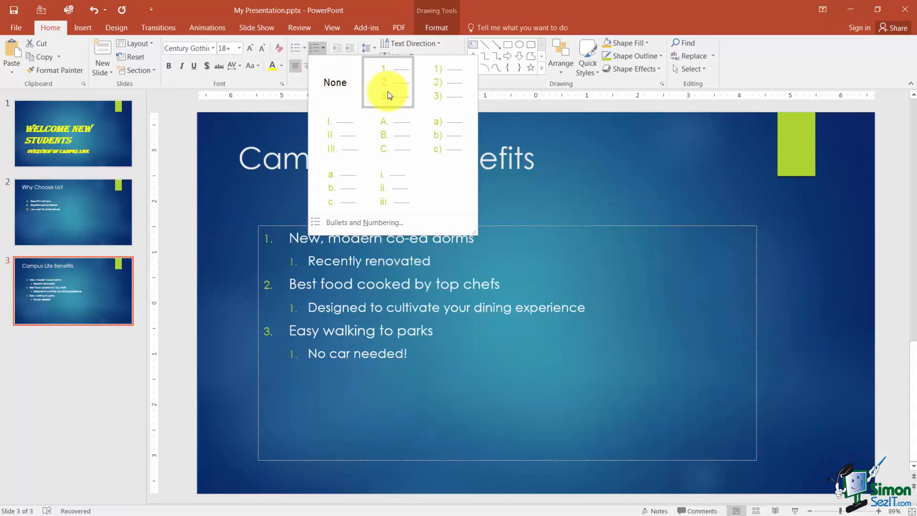
pyautogui.click(387, 81)
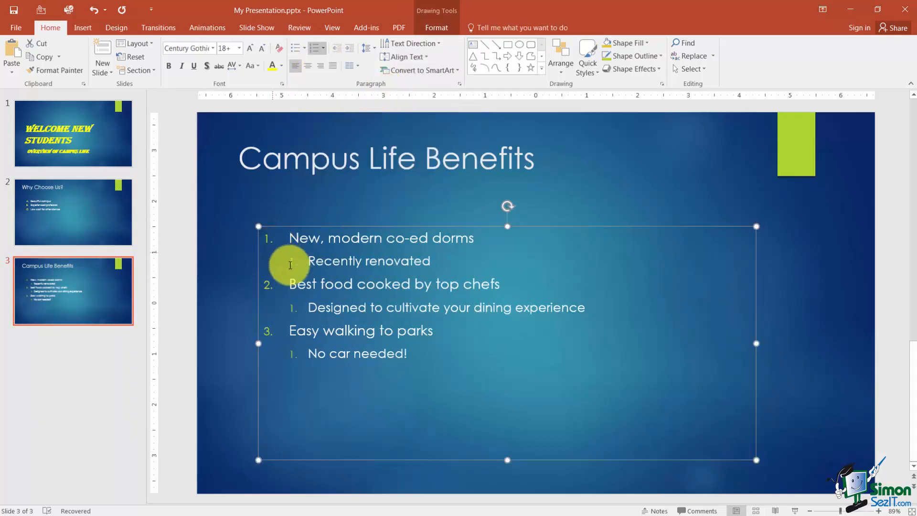
pyautogui.click(297, 48)
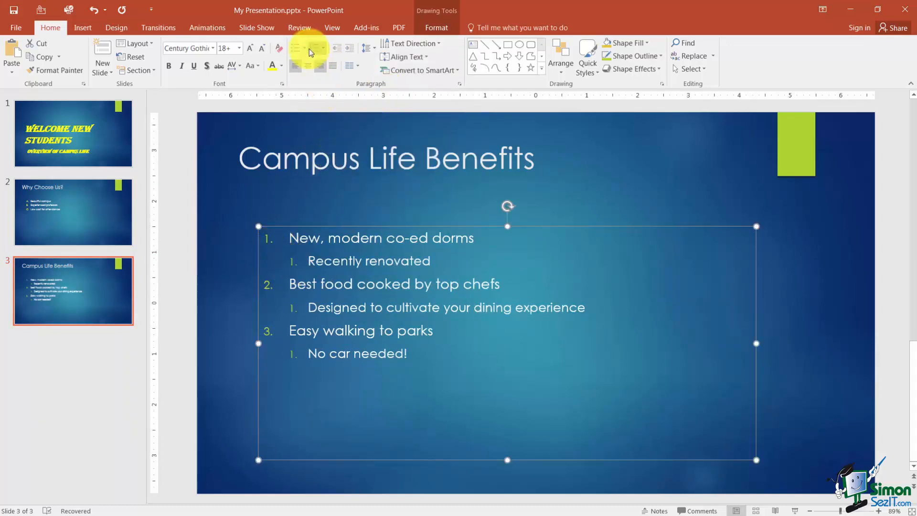
pyautogui.click(316, 48)
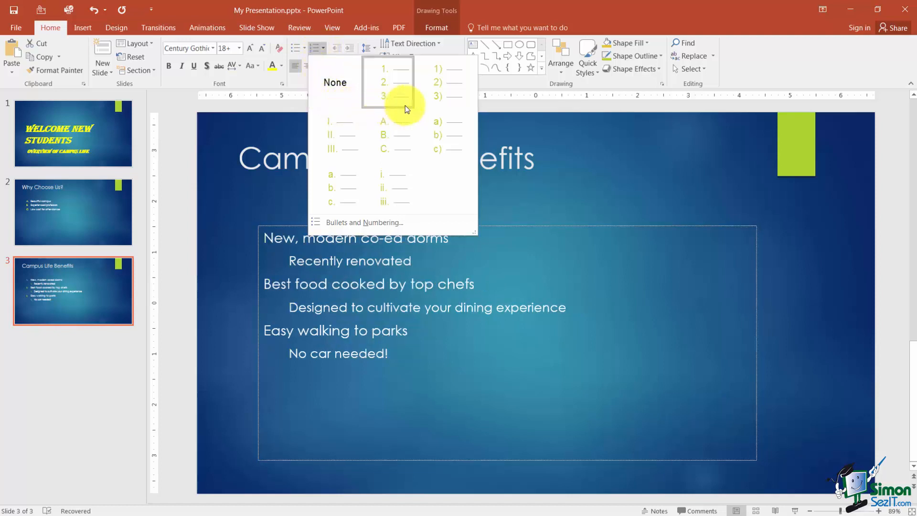
pyautogui.click(448, 134)
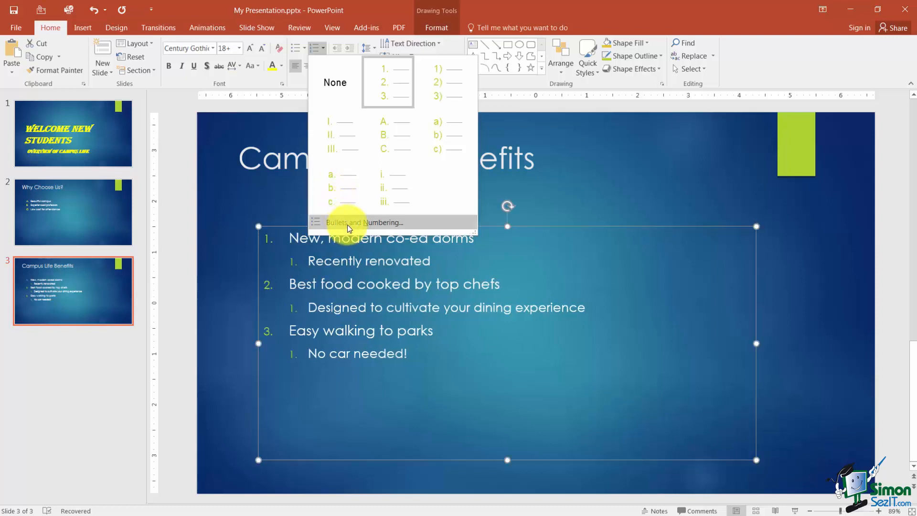
# In Bullets and Numbering, switch to the Bulleted tab and apply Star Bullets.
pyautogui.click(365, 222)
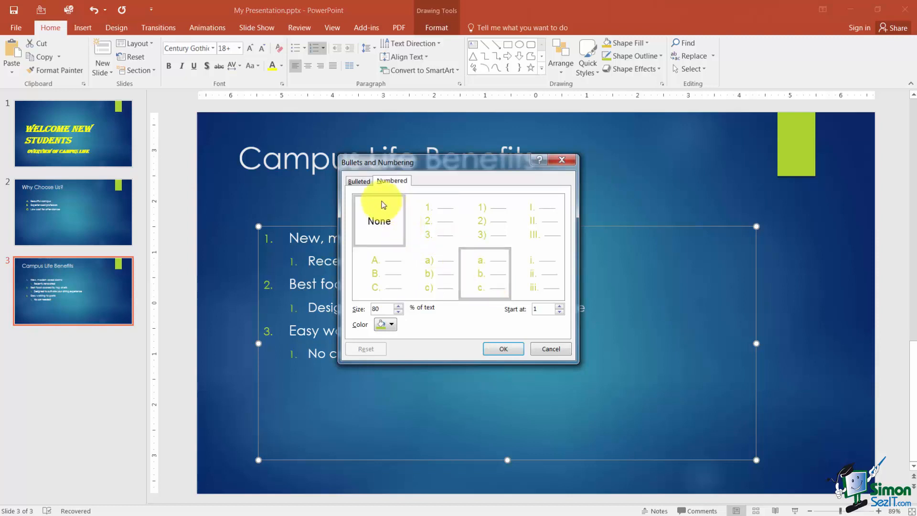
pyautogui.click(359, 181)
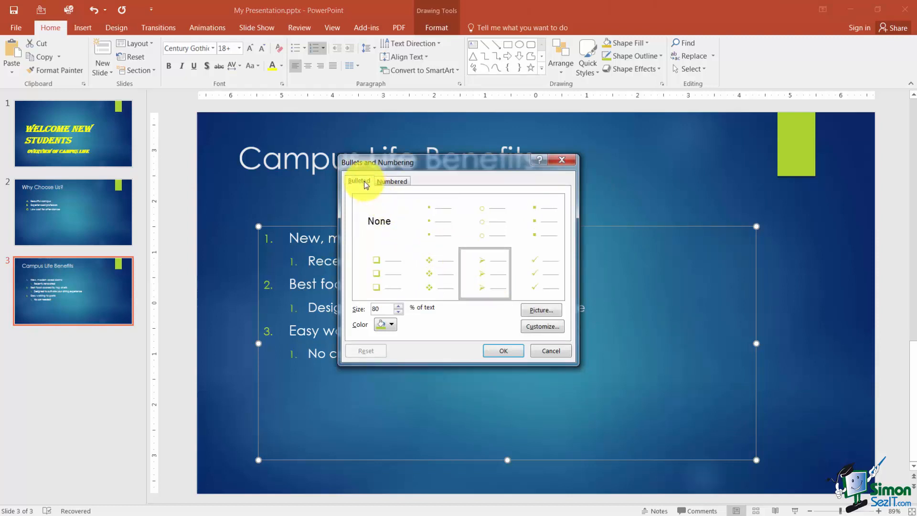
pyautogui.moveTo(431, 273)
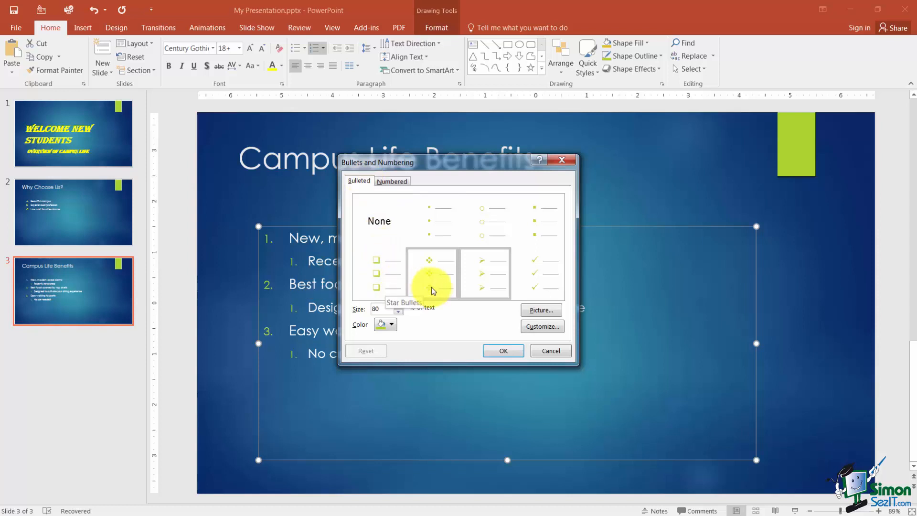
pyautogui.click(502, 350)
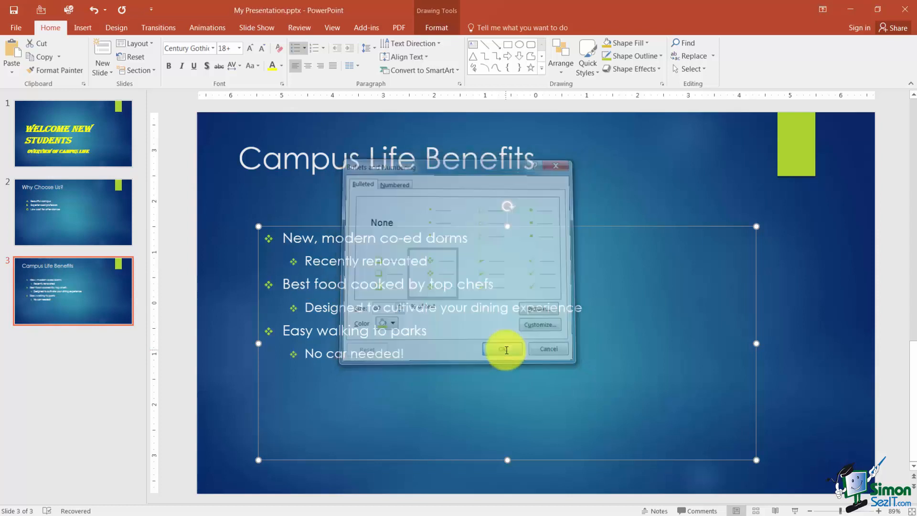
pyautogui.click(507, 349)
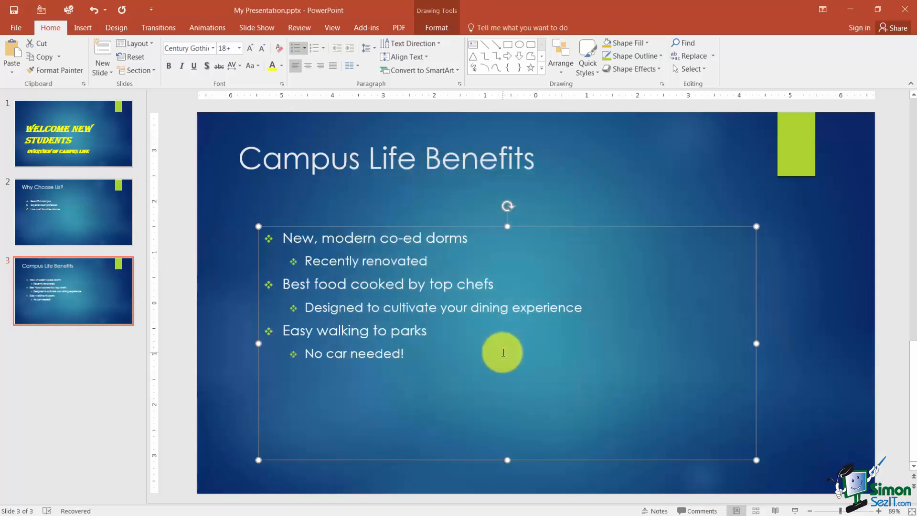
pyautogui.moveTo(495, 273)
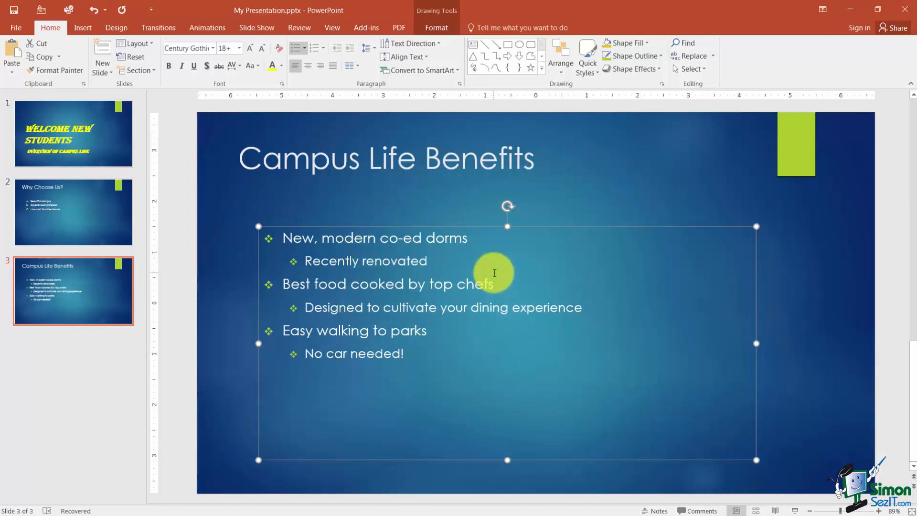
pyautogui.moveTo(472, 227)
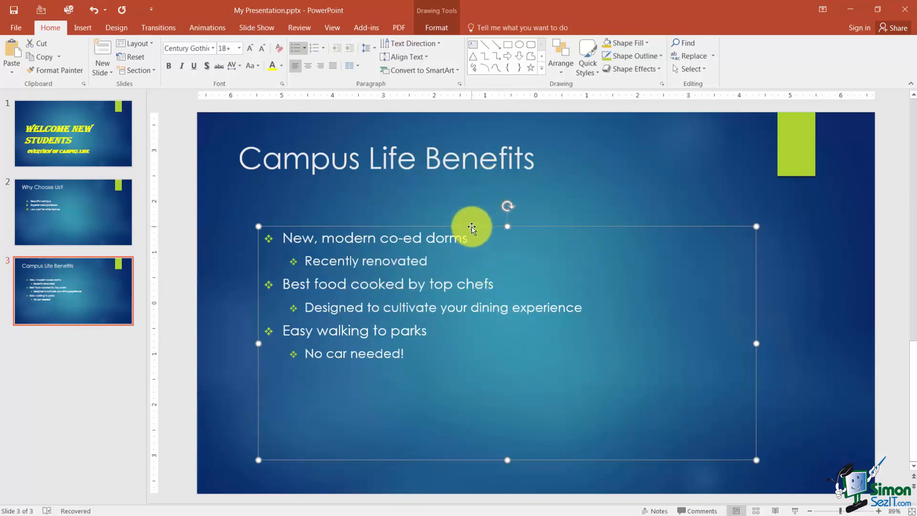